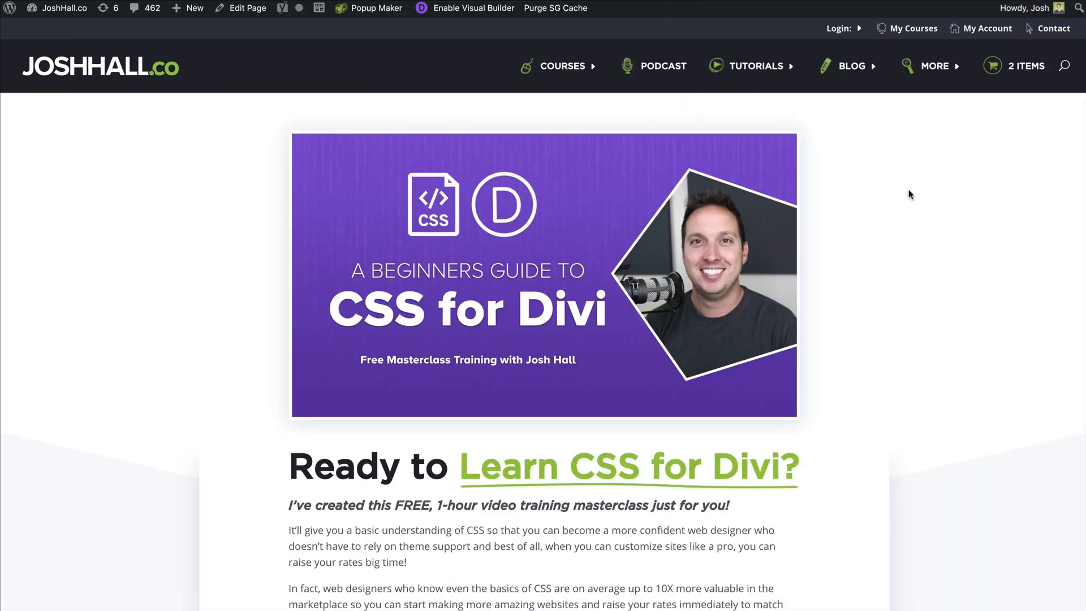
mouse_move(903, 184)
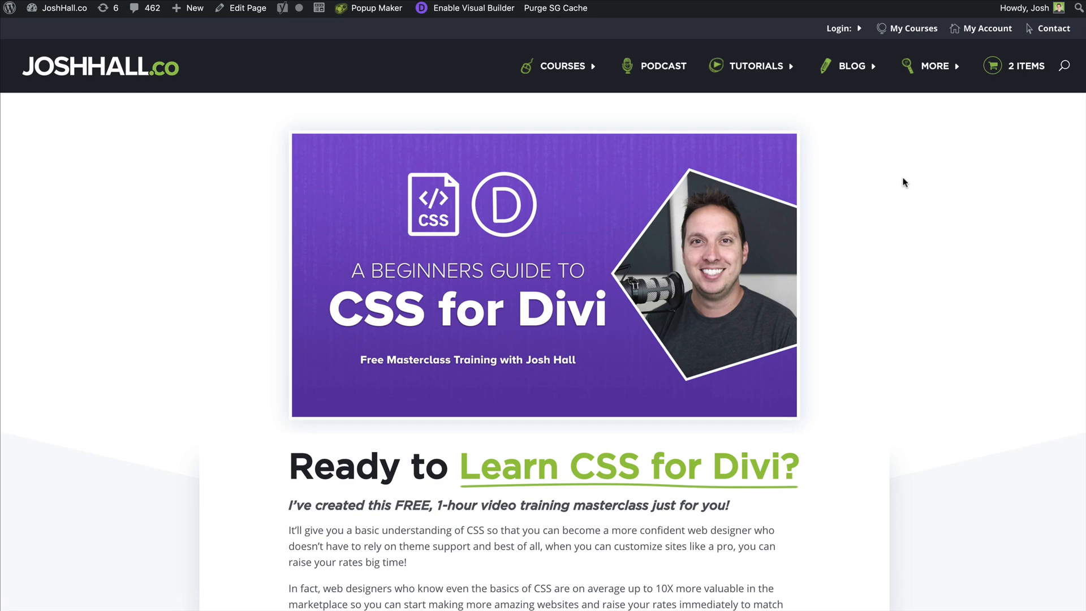
mouse_move(946, 201)
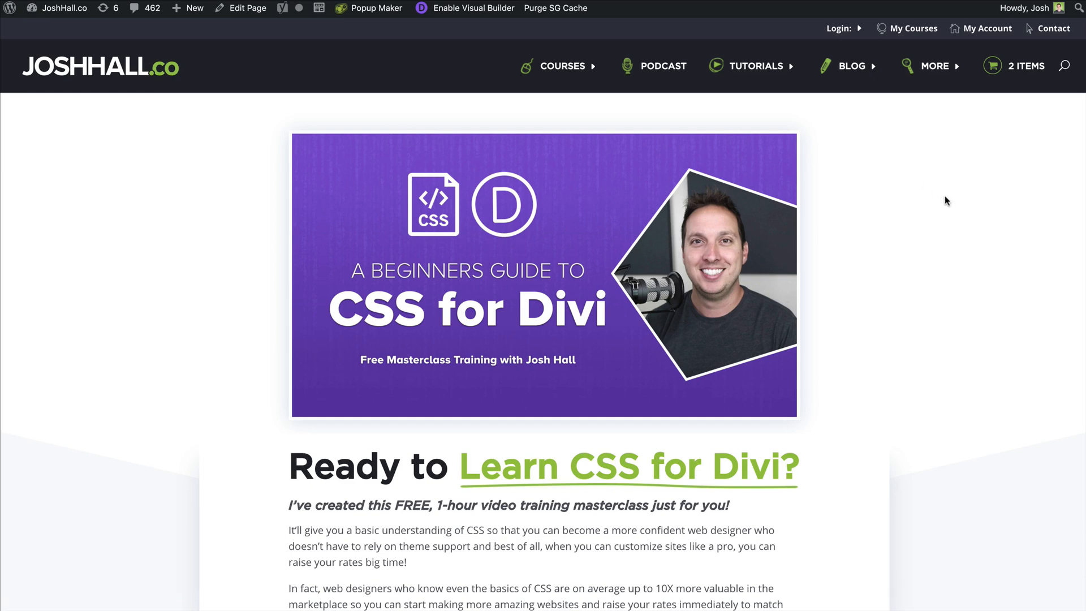
mouse_move(342, 180)
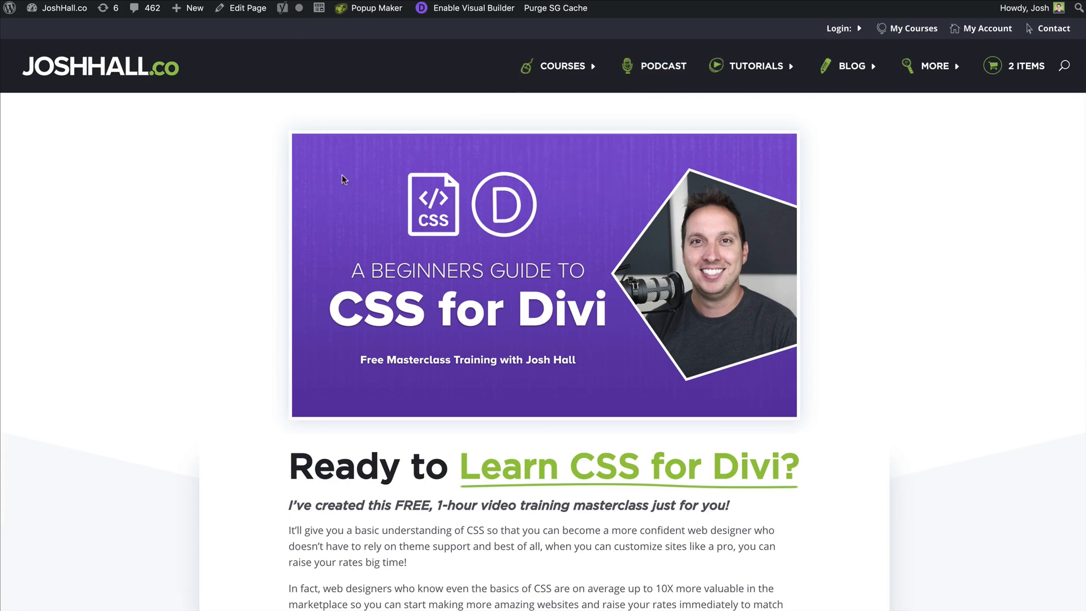
mouse_move(543, 297)
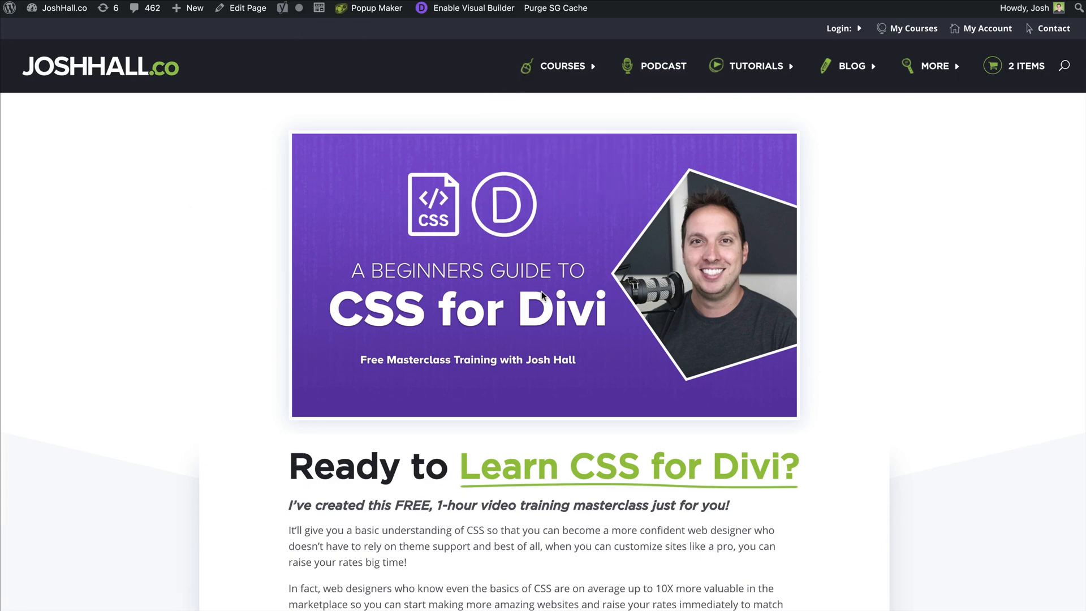
Enable the Visual Builder on the CSS for Divi masterclass page.
scroll("down", 3)
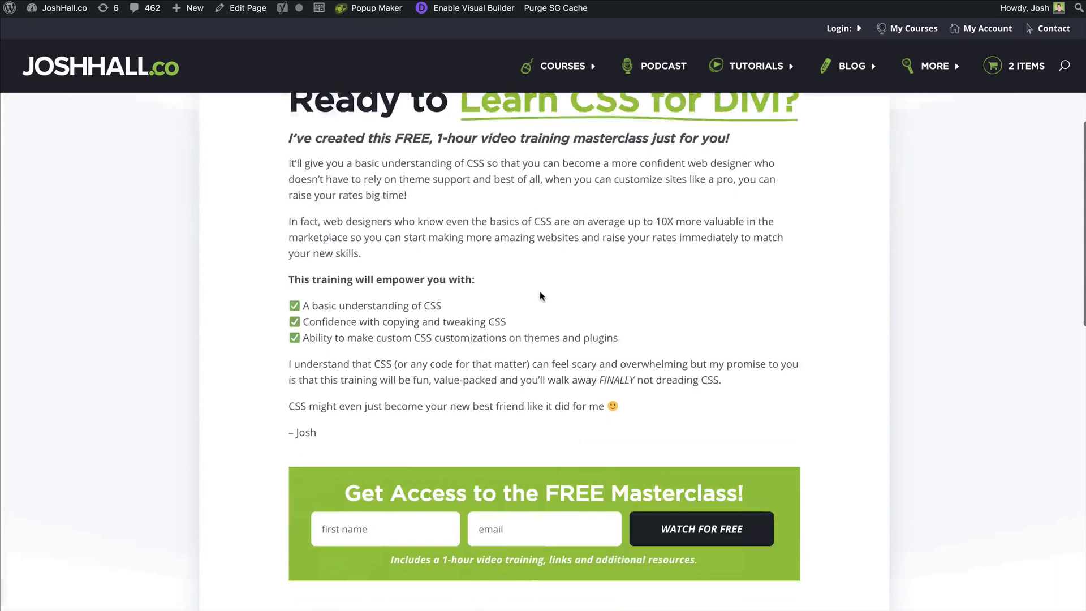
scroll("down", 3)
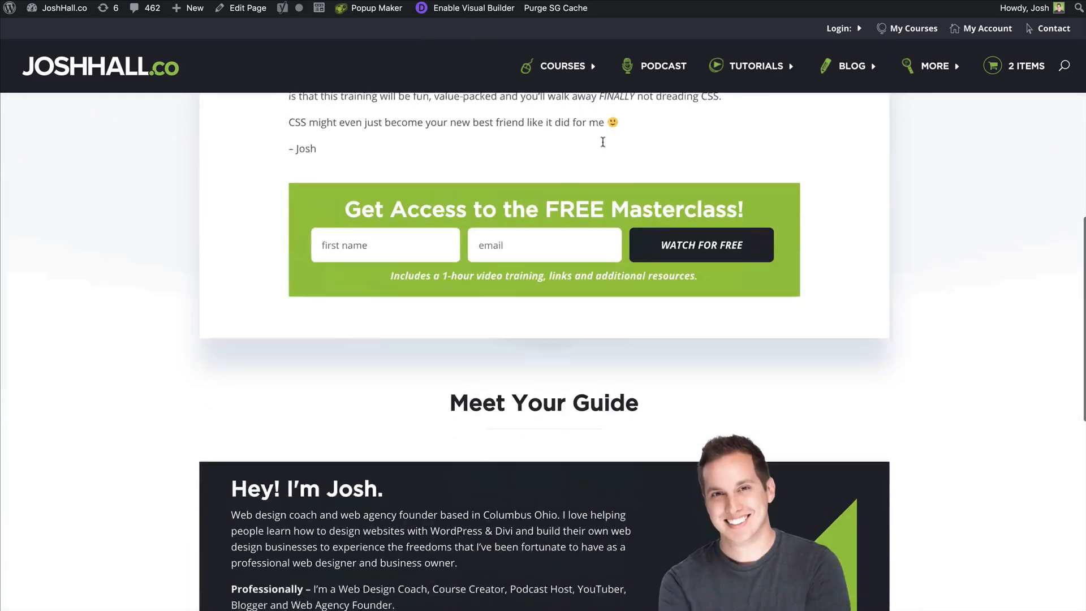
scroll("down", 3)
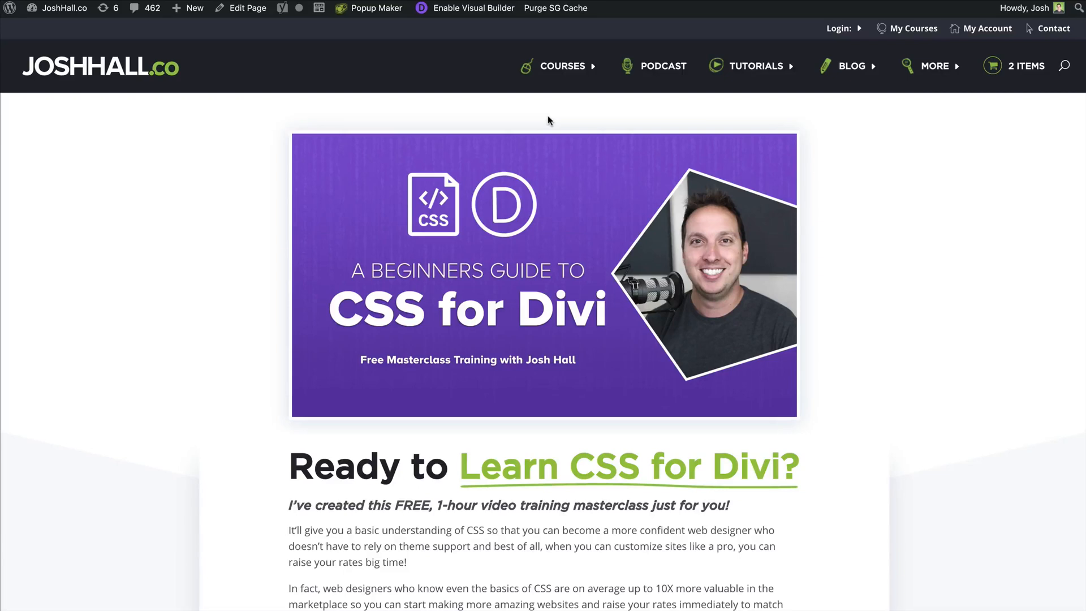
mouse_move(463, 8)
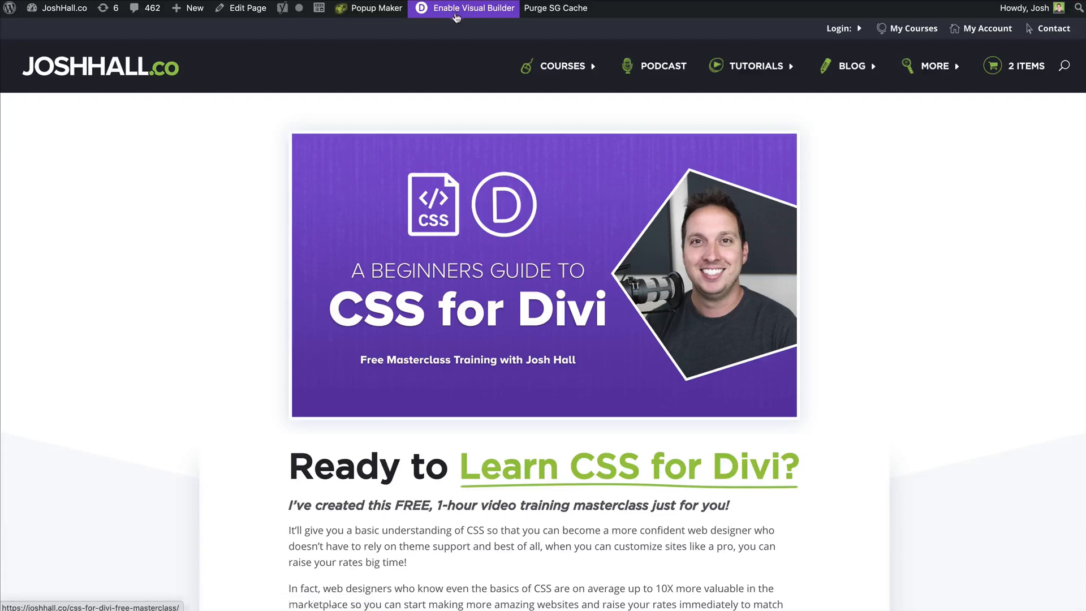
left_click(463, 8)
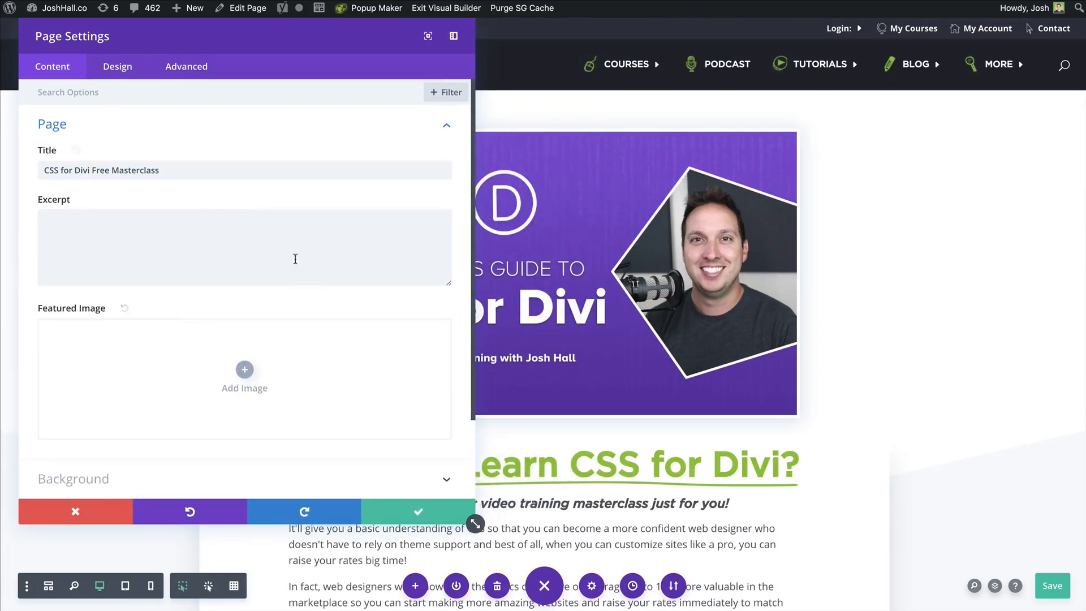
mouse_move(201, 202)
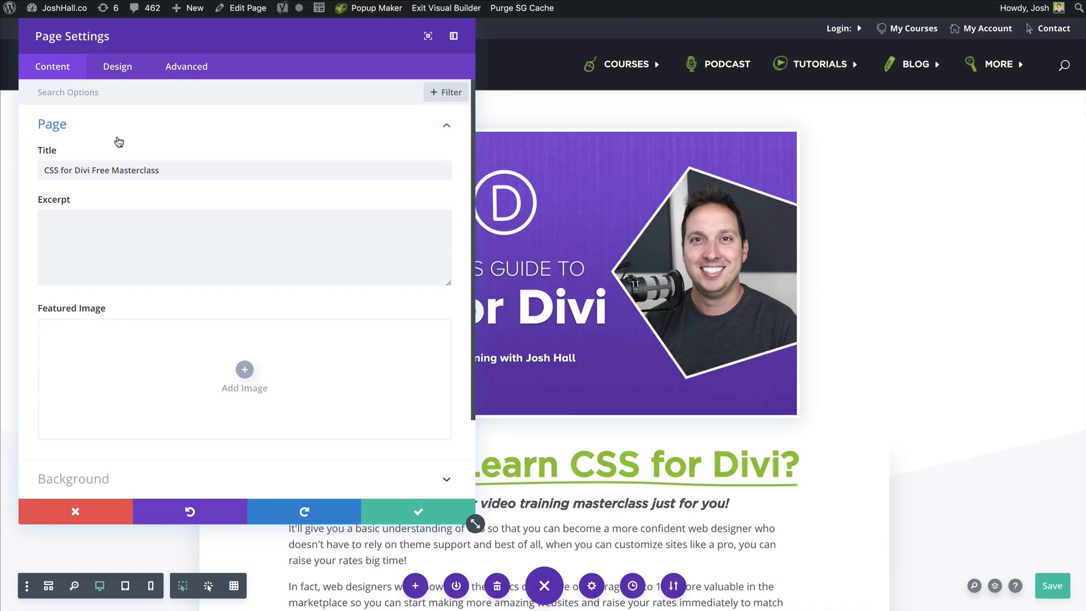
Expand the Custom CSS field under the Advanced page settings.
left_click(186, 67)
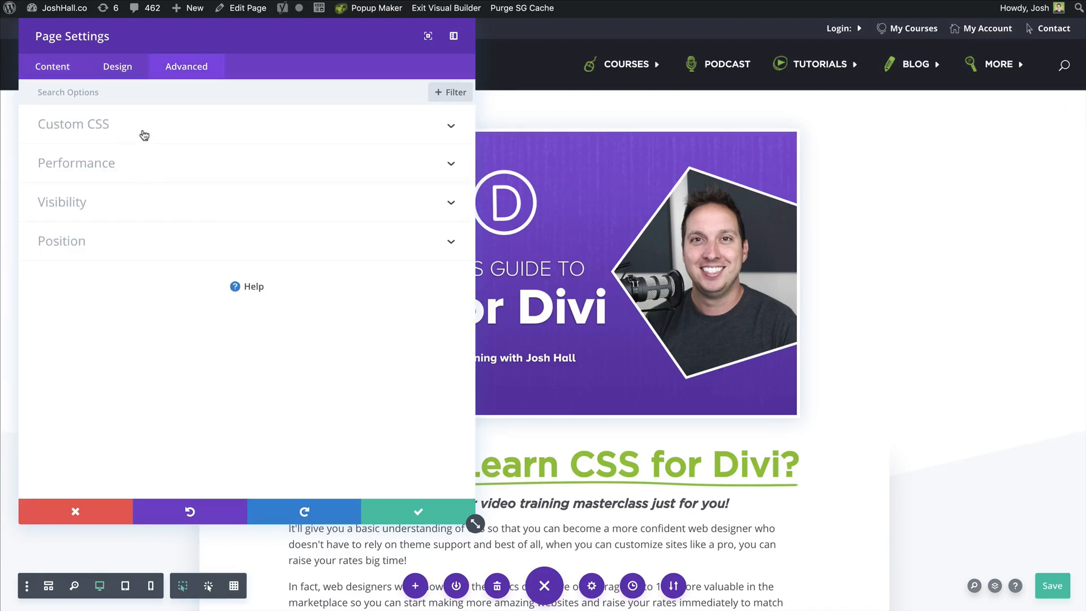
left_click(73, 125)
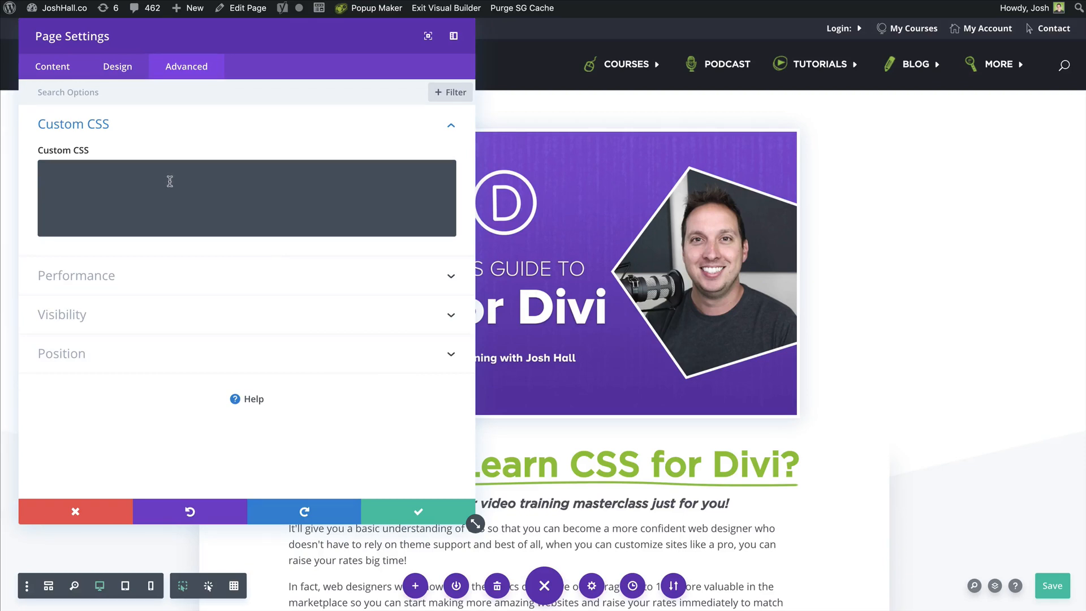
mouse_move(576, 135)
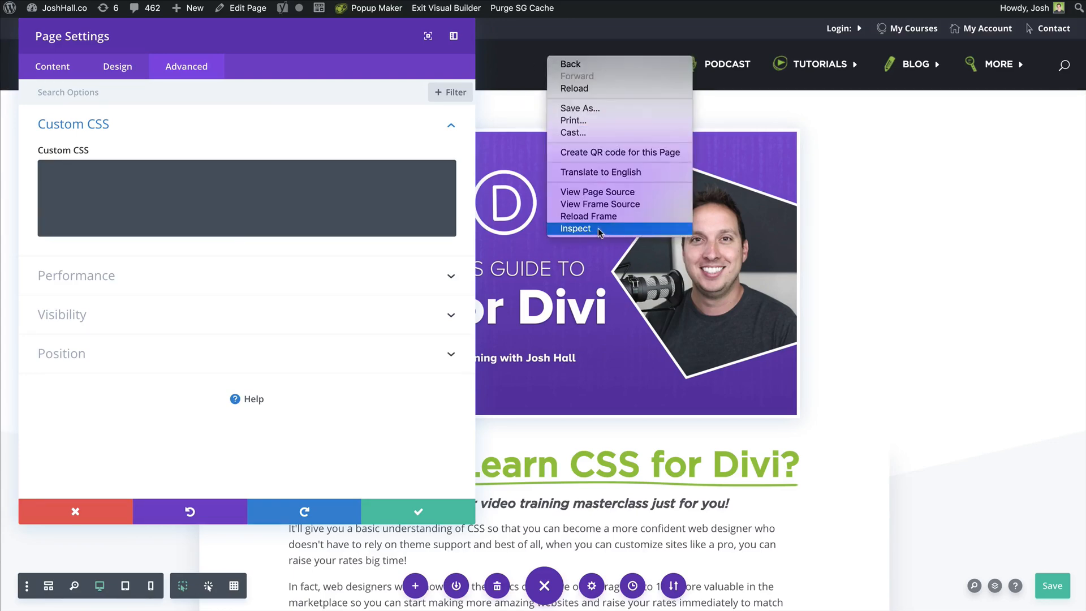
Add page CSS #main-header {background: green;} after inspecting the header, then apply and save.
left_click(574, 227)
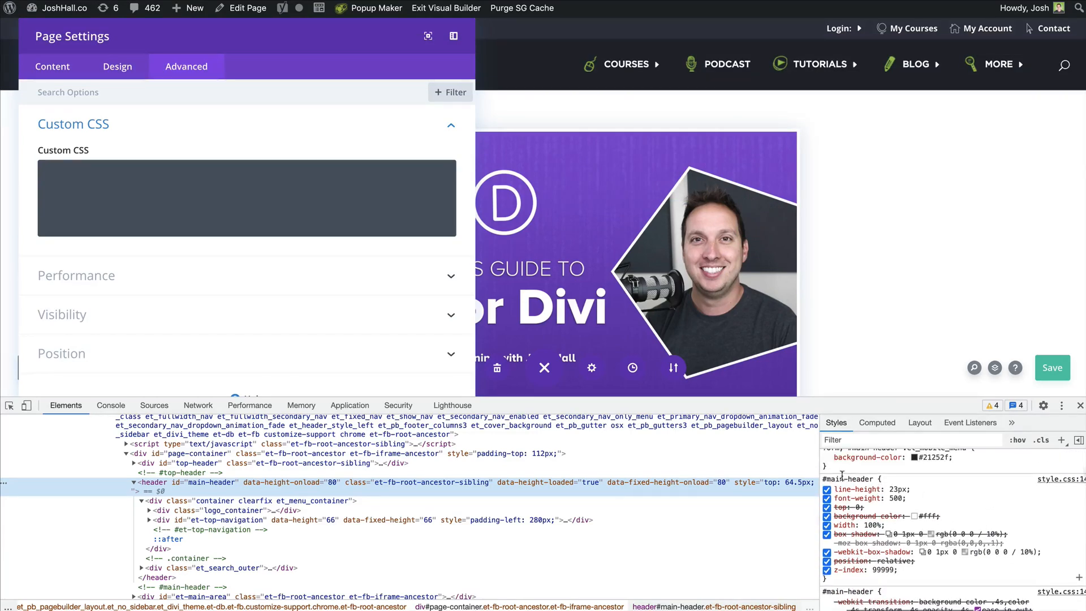
mouse_move(853, 479)
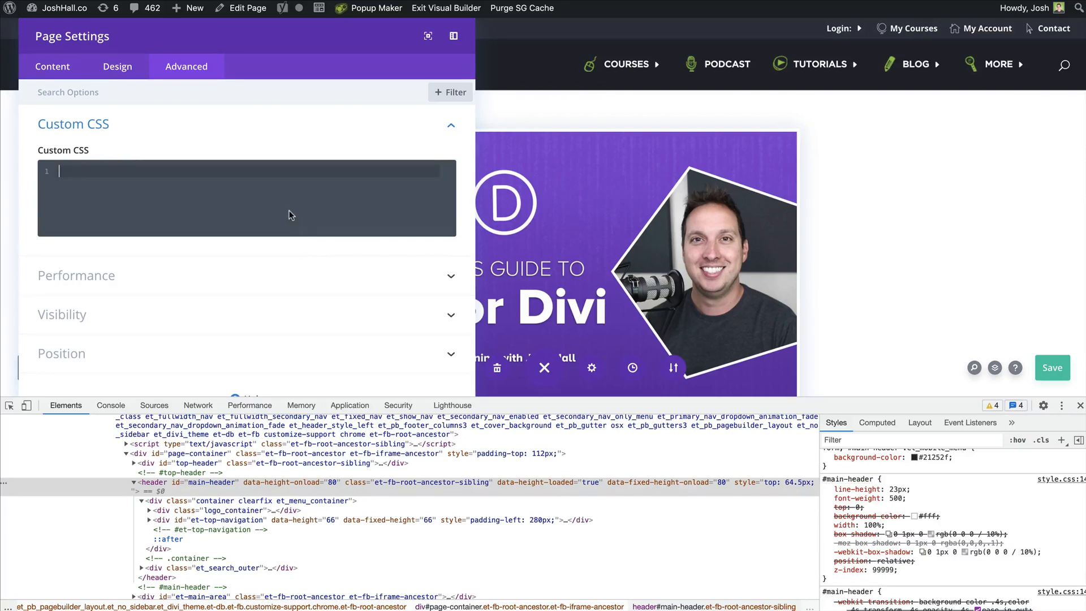
type("#main-header {}")
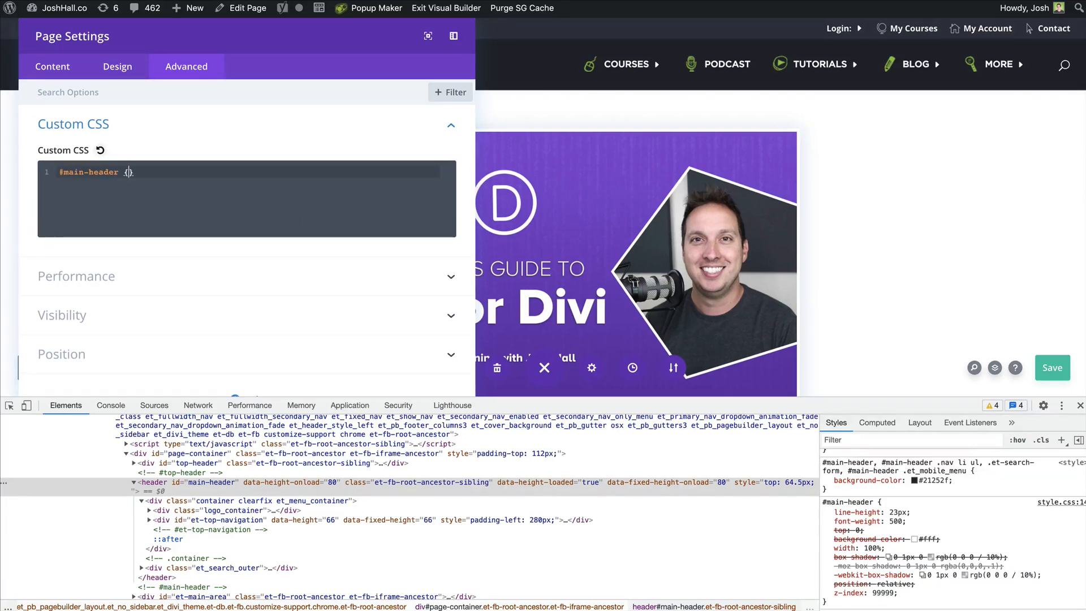
type("background: gr")
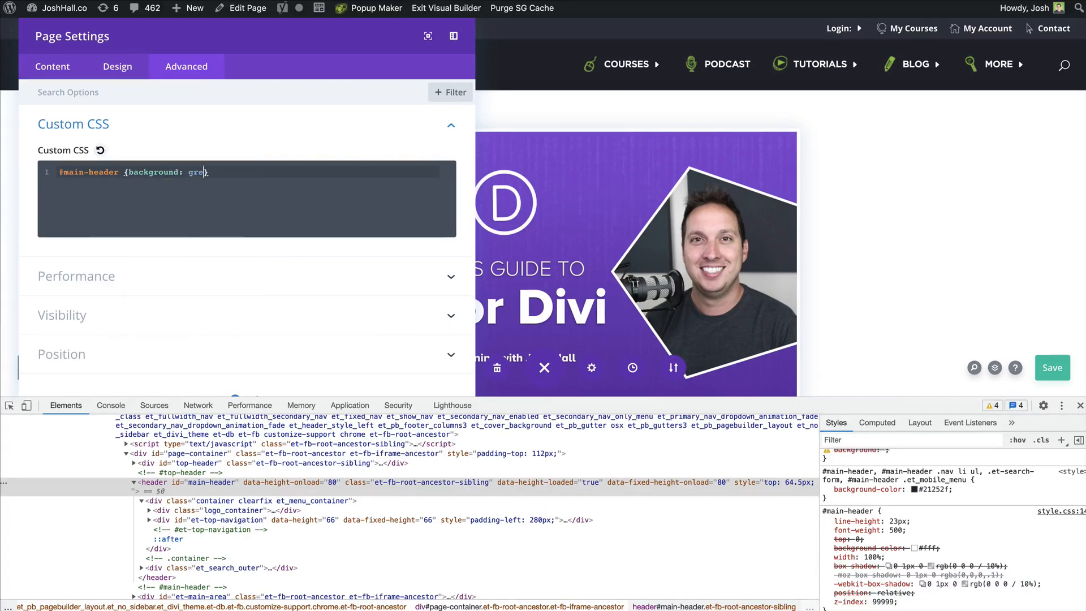
type("en;")
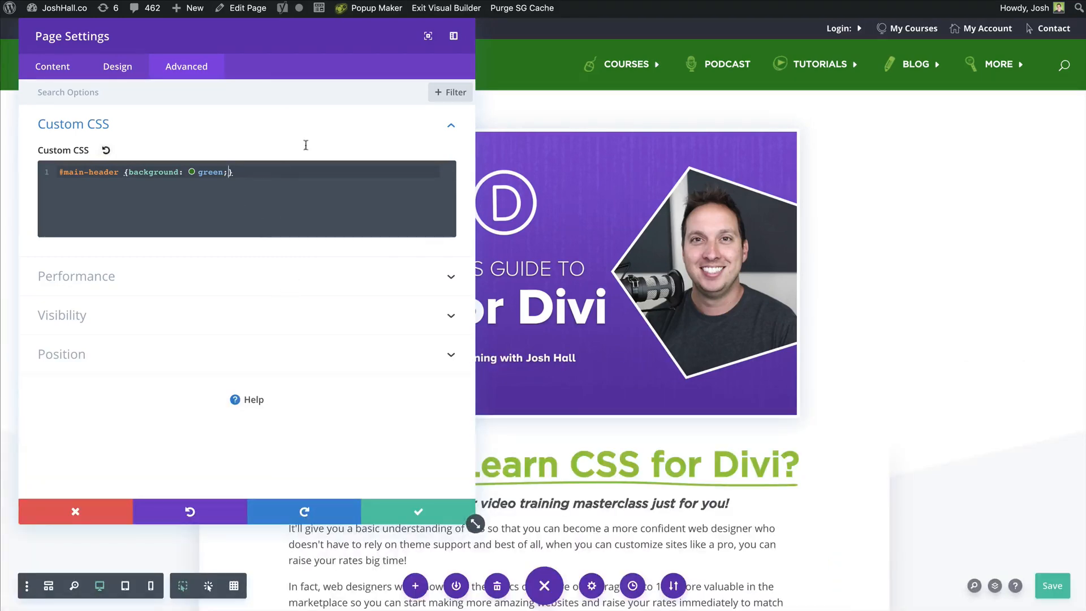
left_click(417, 511)
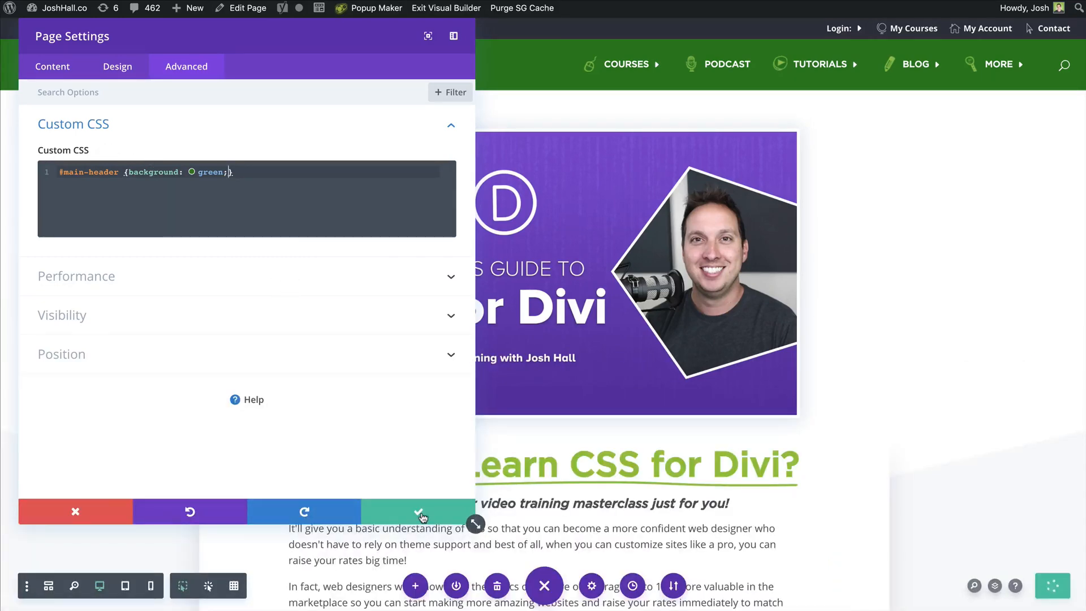
left_click(418, 511)
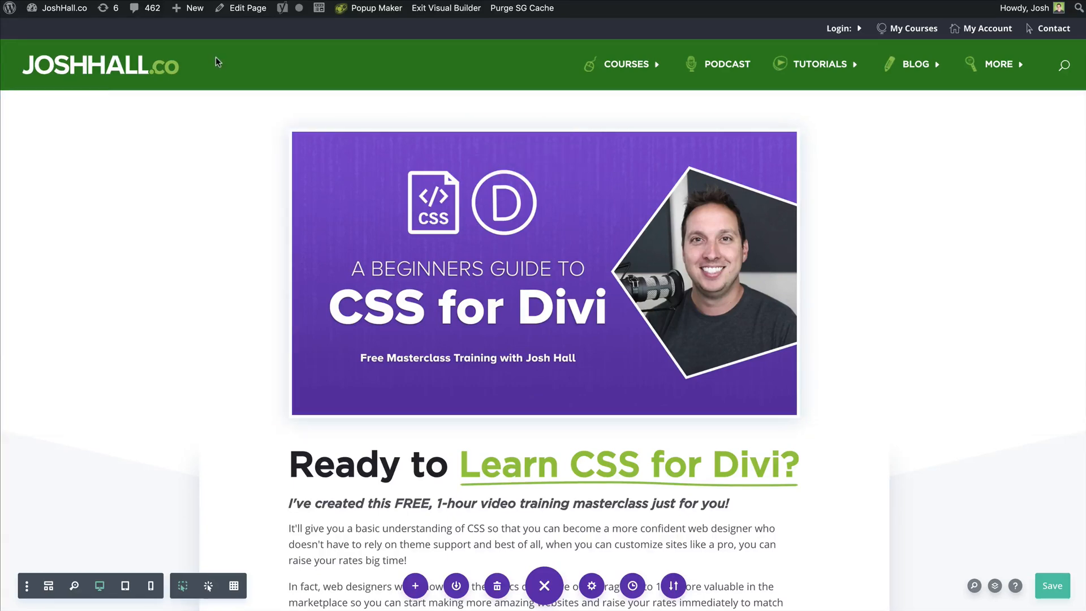
Change the page CSS rule to #main-header {display:none;} so the main header disappears.
scroll("down", 3)
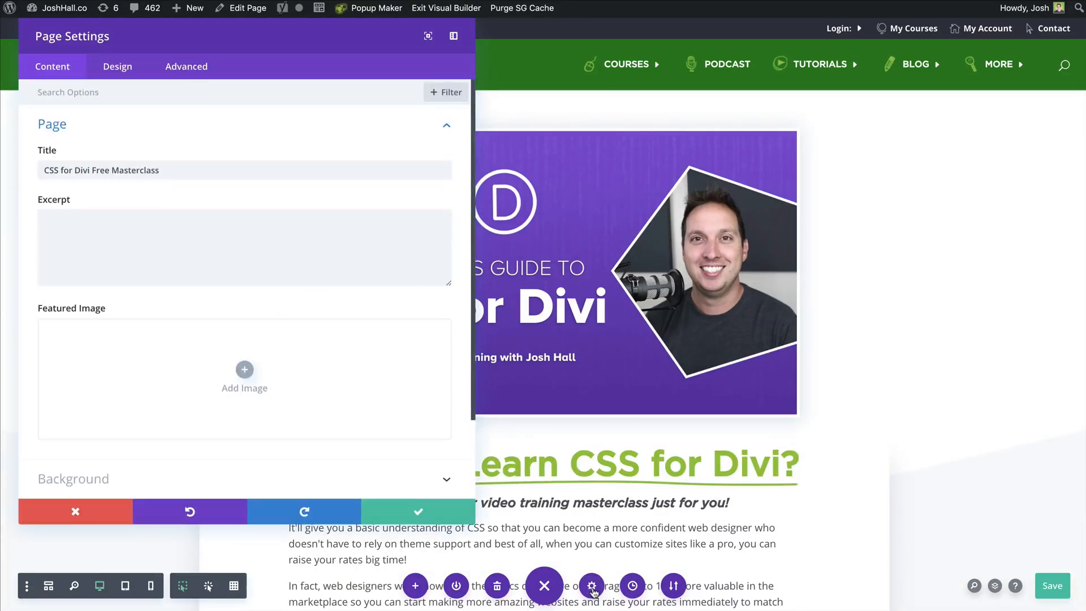
left_click(185, 67)
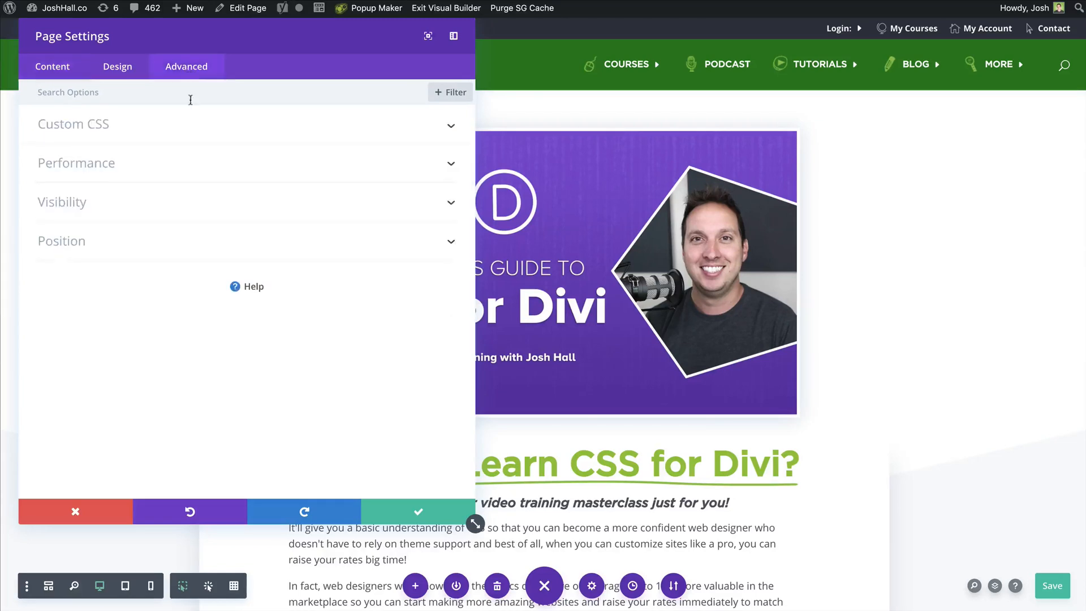
left_click(74, 124)
type("#main-header {display")
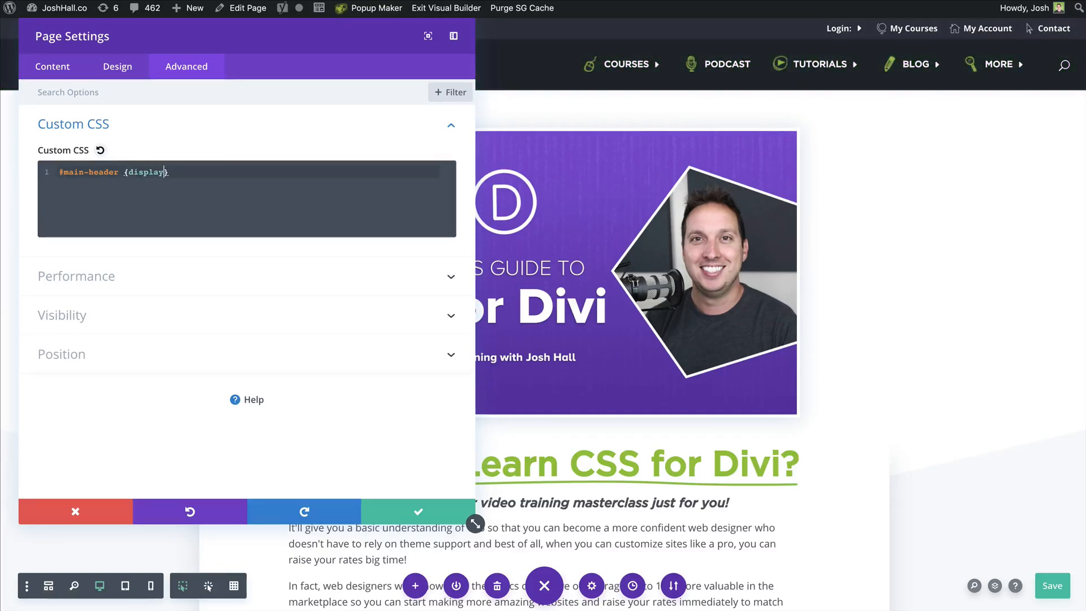
type(":none;")
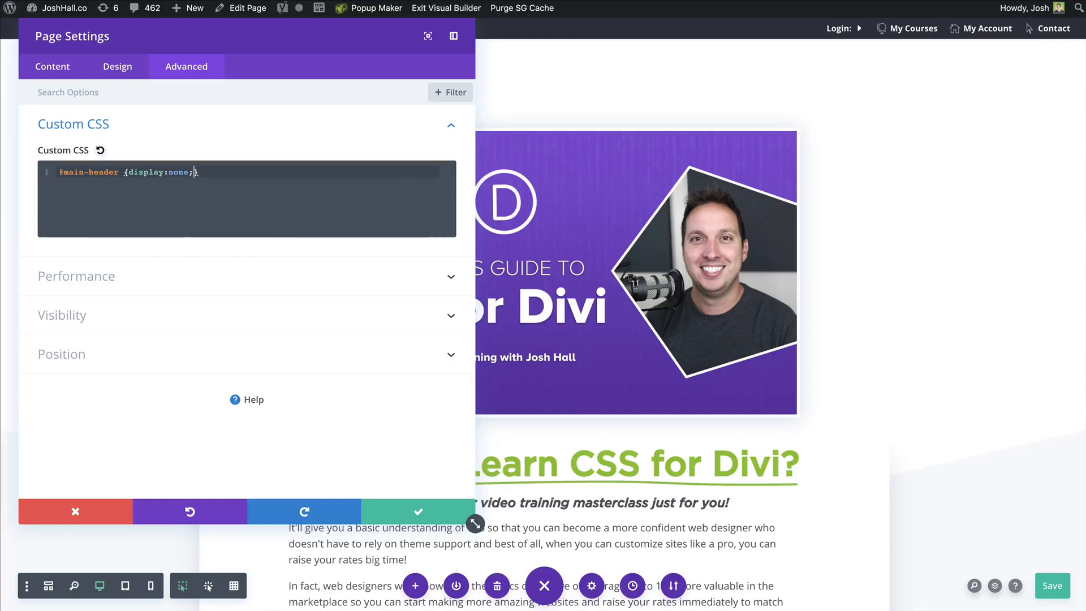
mouse_move(190, 193)
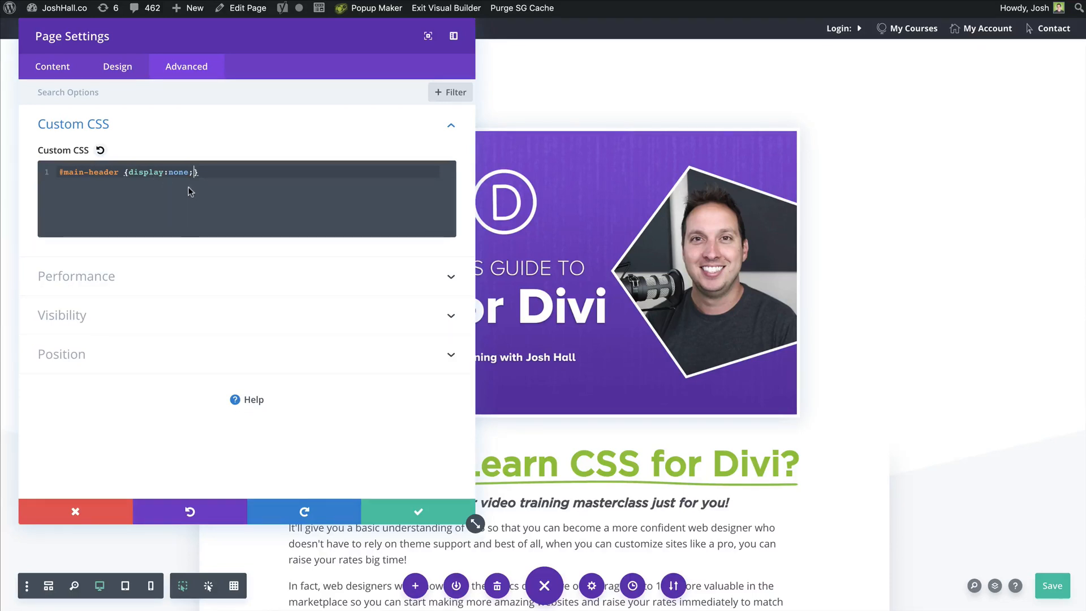
mouse_move(690, 78)
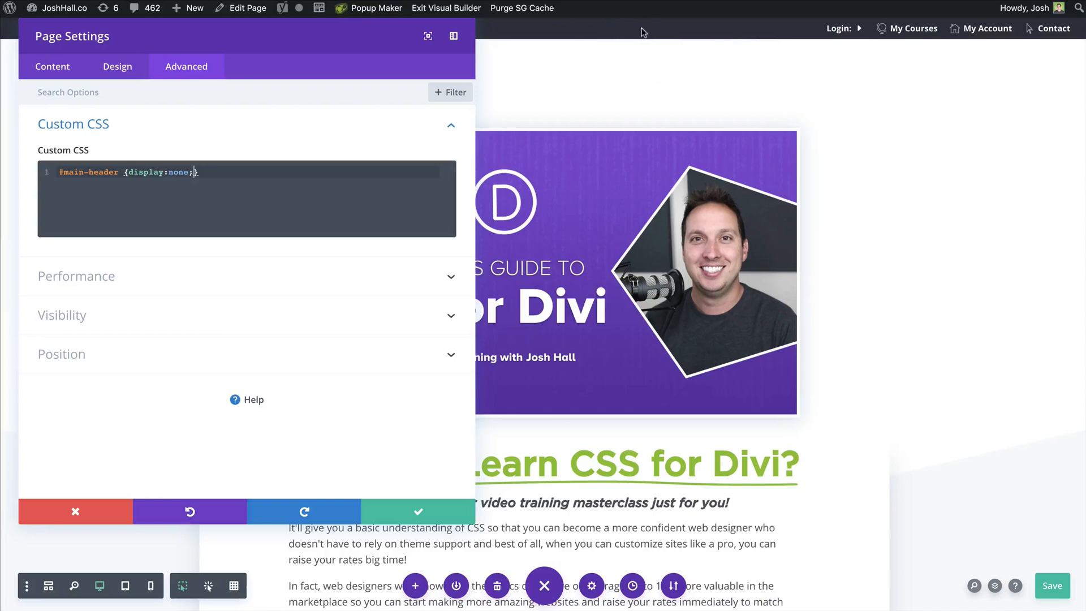
Inspect the top bar and add #top-header to the display:none selector list.
right_click(640, 32)
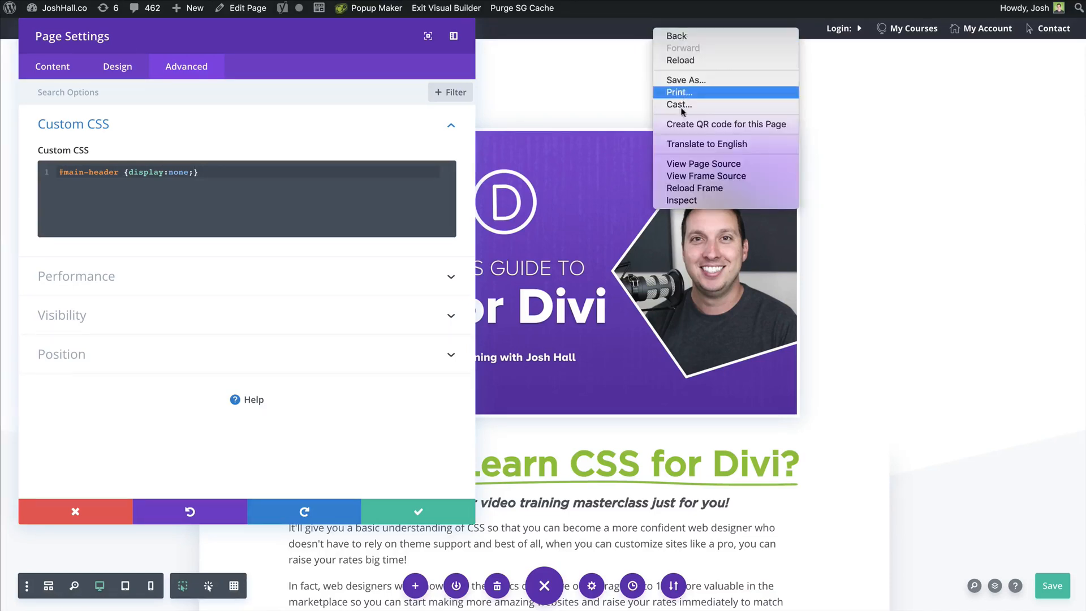
mouse_move(675, 222)
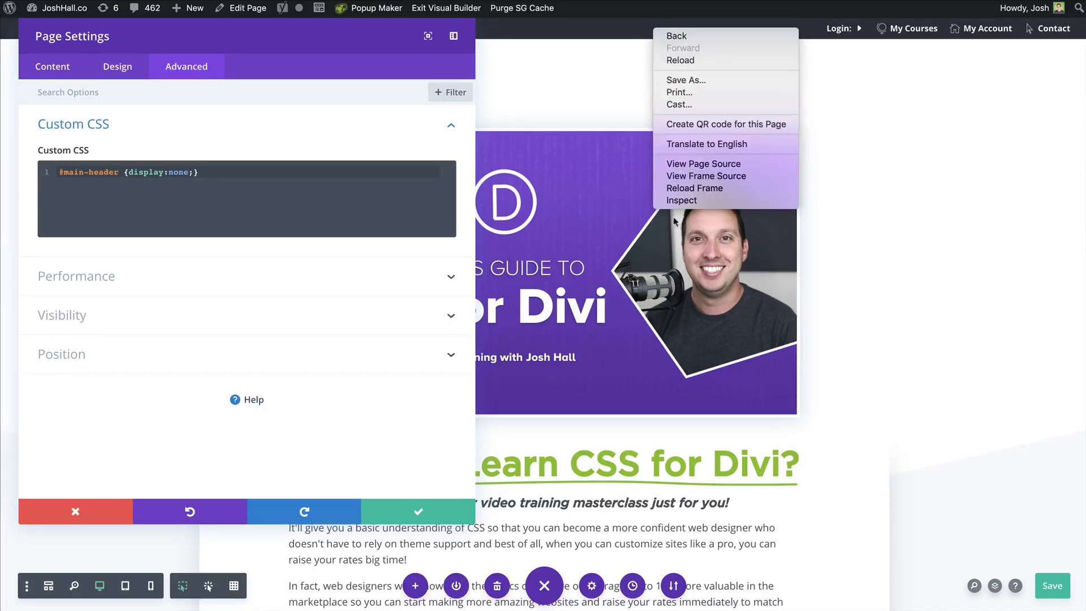
left_click(680, 201)
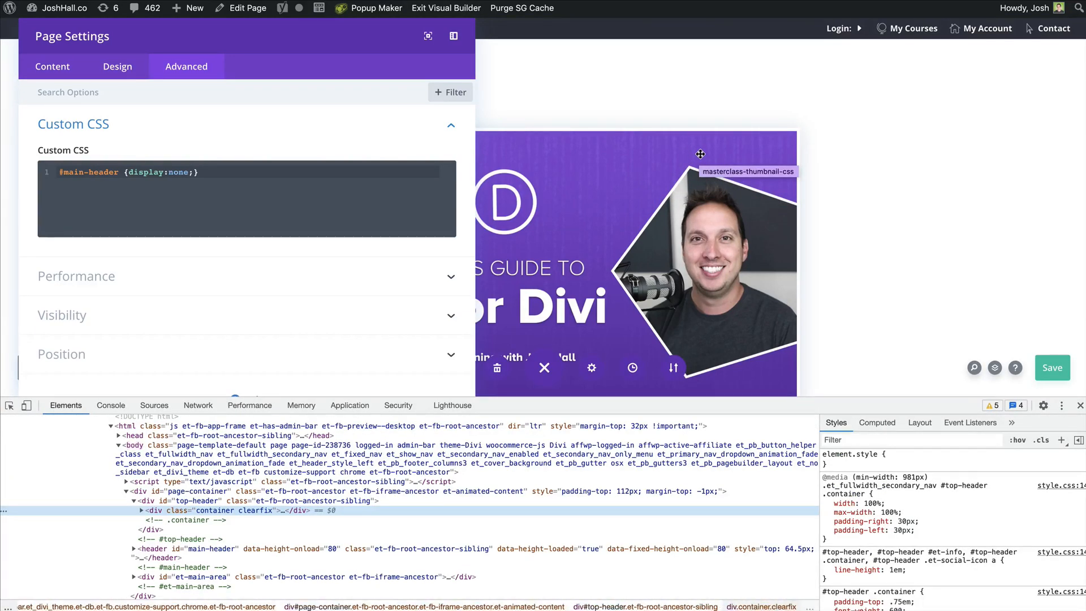
mouse_move(686, 152)
type(", ")
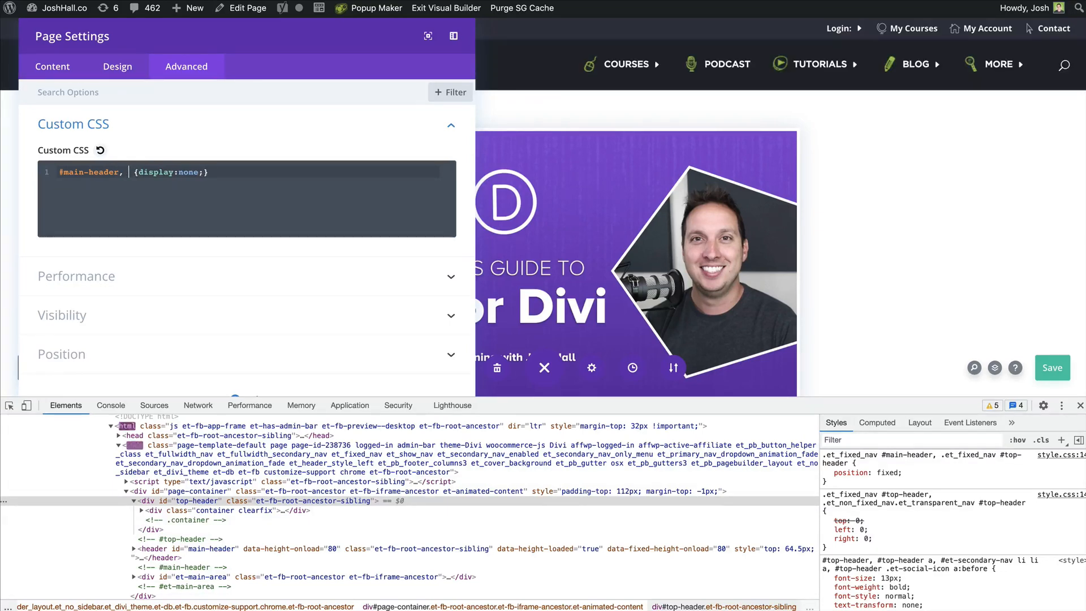
type("#top-header")
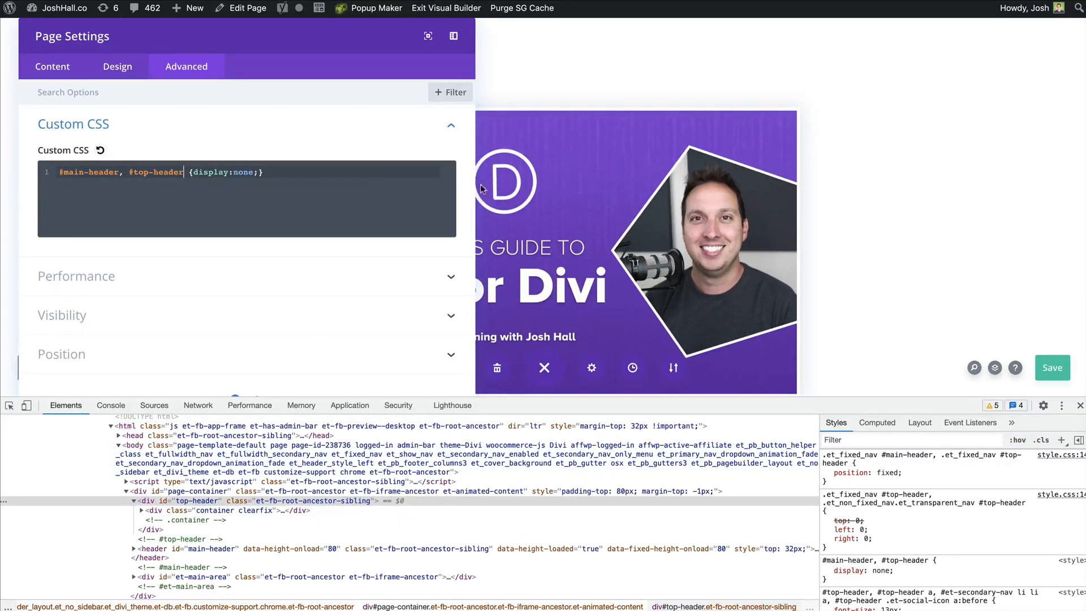
mouse_move(107, 190)
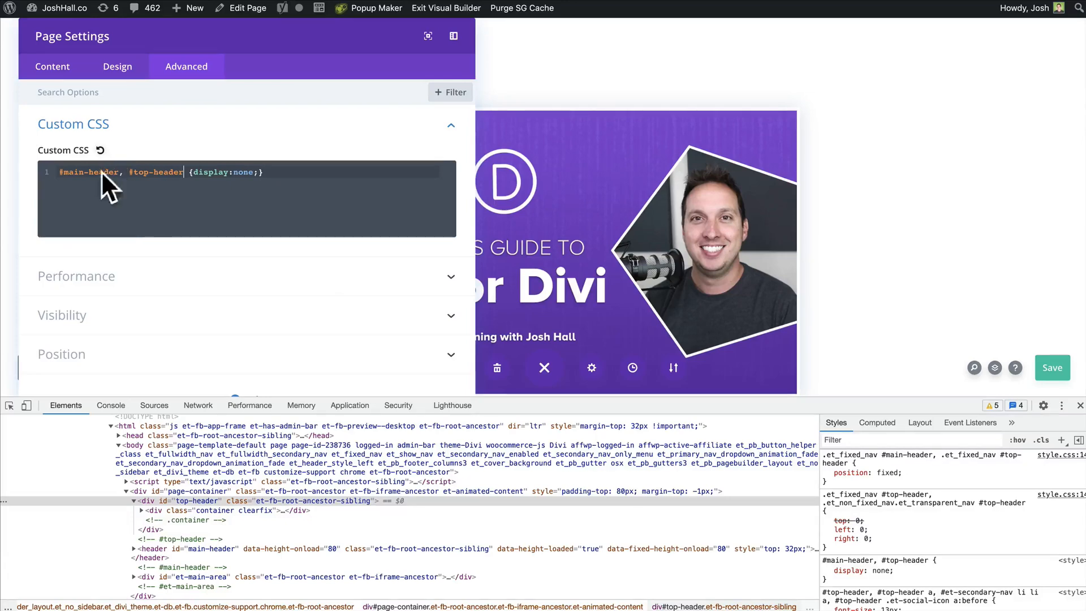
mouse_move(397, 285)
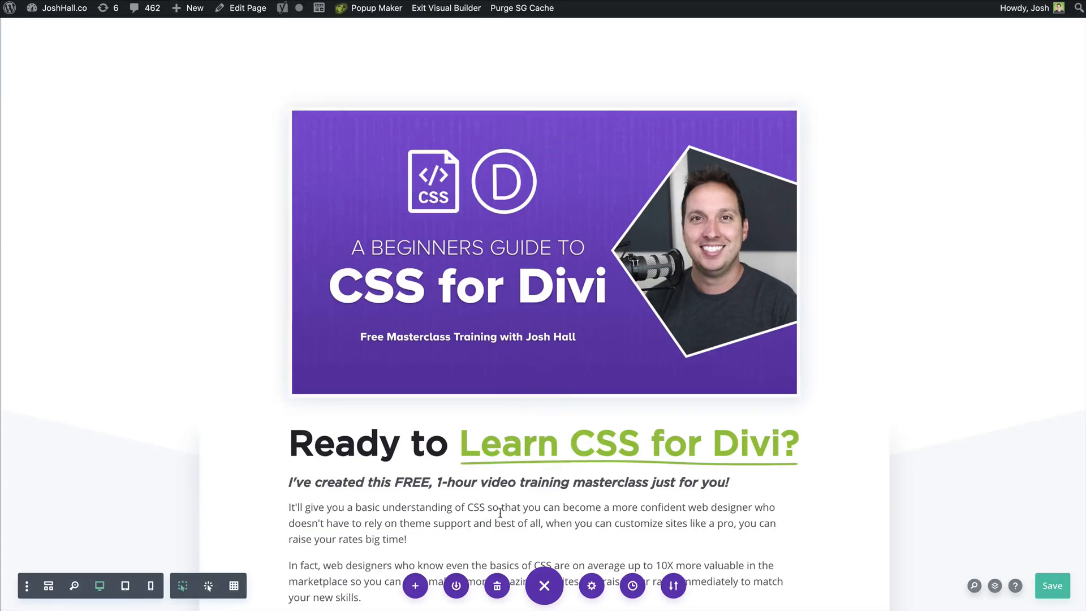
scroll("down", 3)
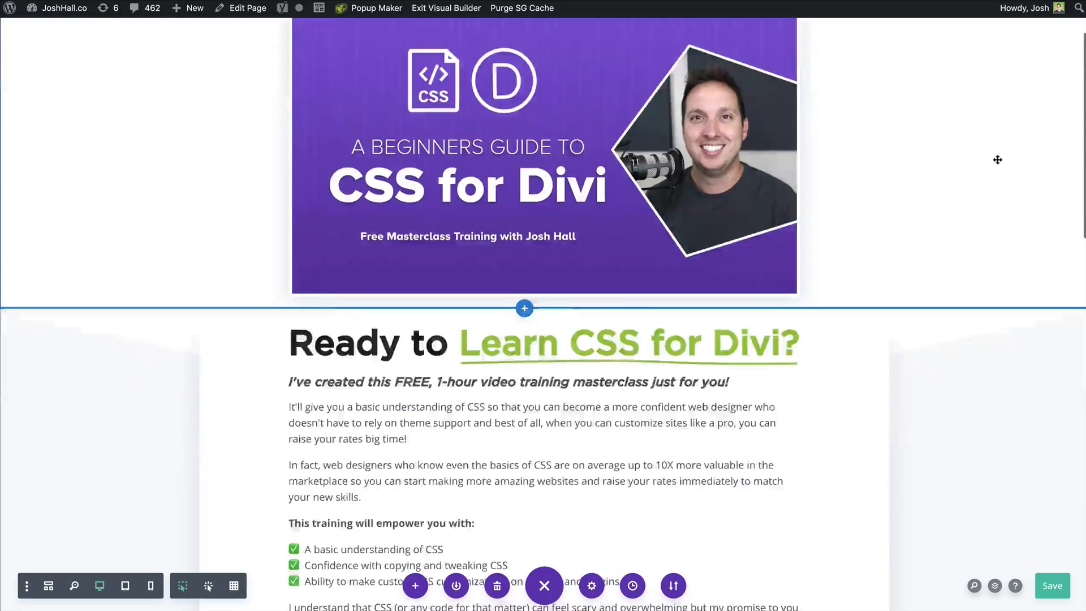
Scroll the headerless preview down to the site footer with its signup and social sections.
scroll("down", 3)
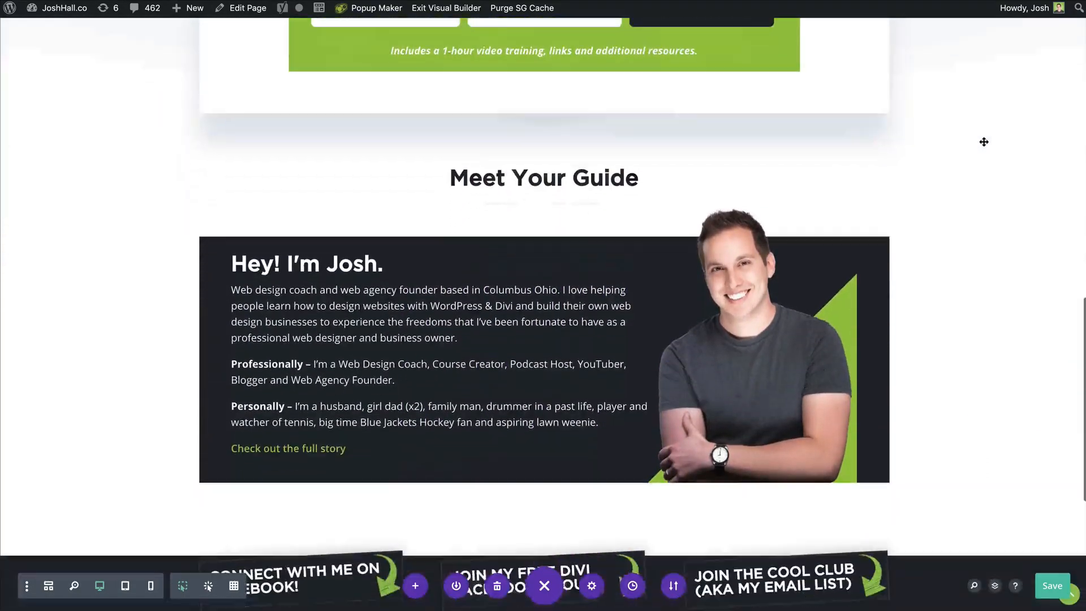
scroll("down", 3)
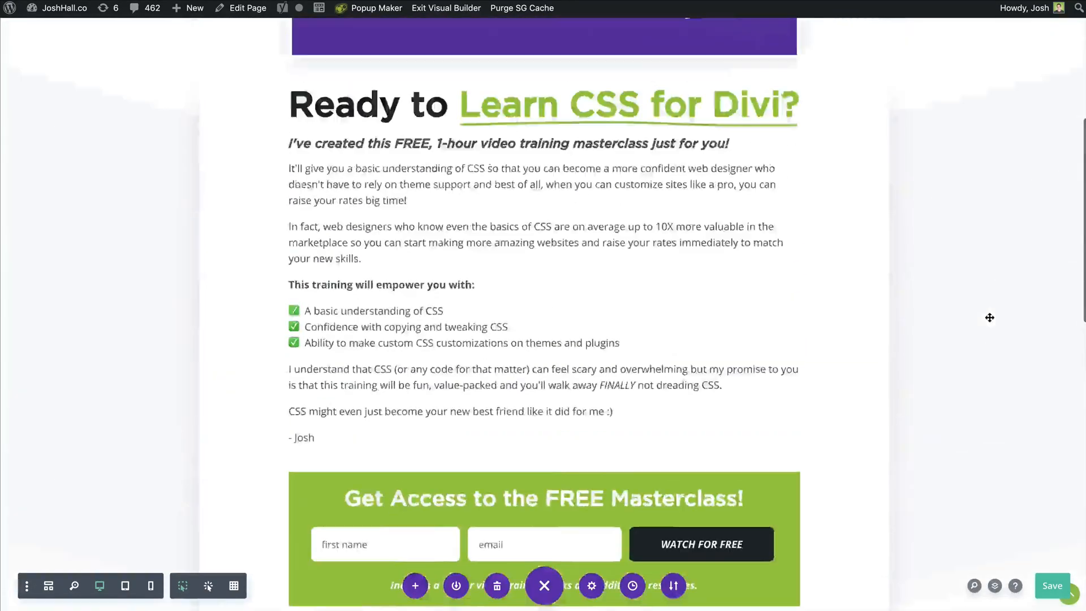
scroll("up", 3)
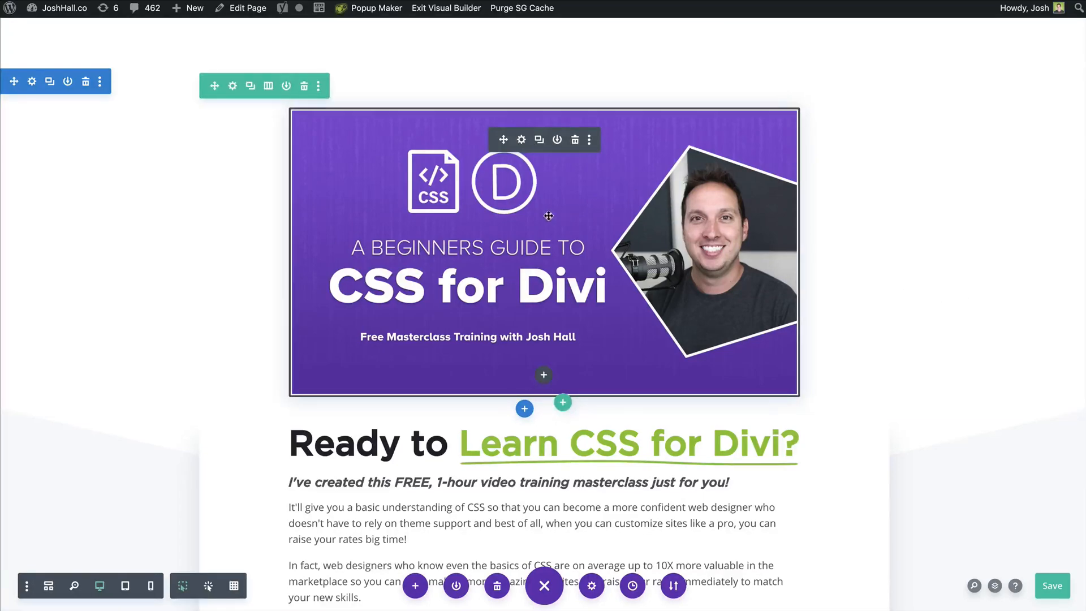
scroll("down", 3)
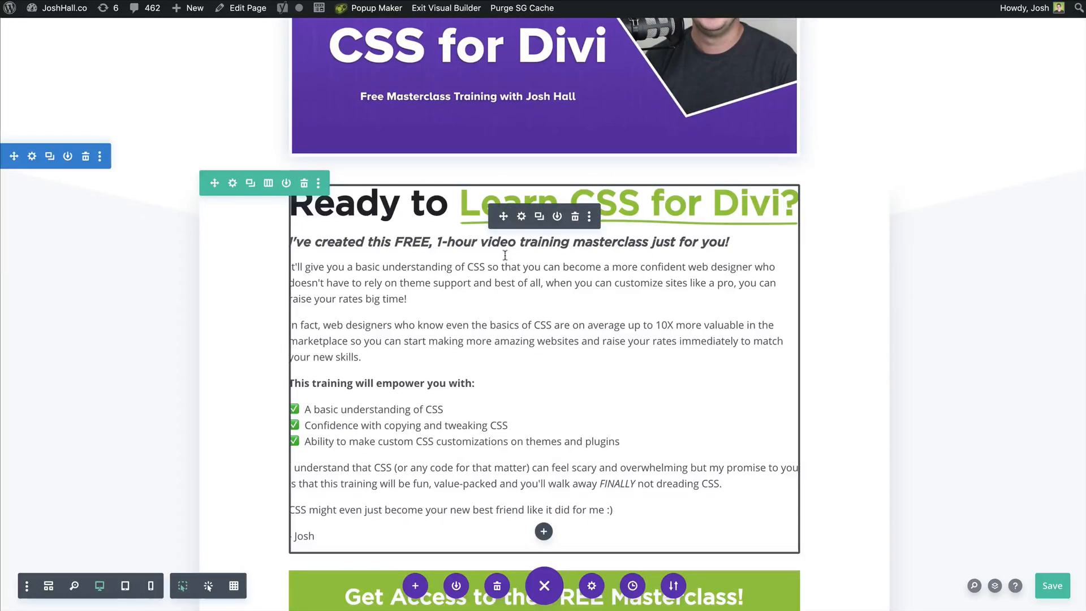
scroll("down", 3)
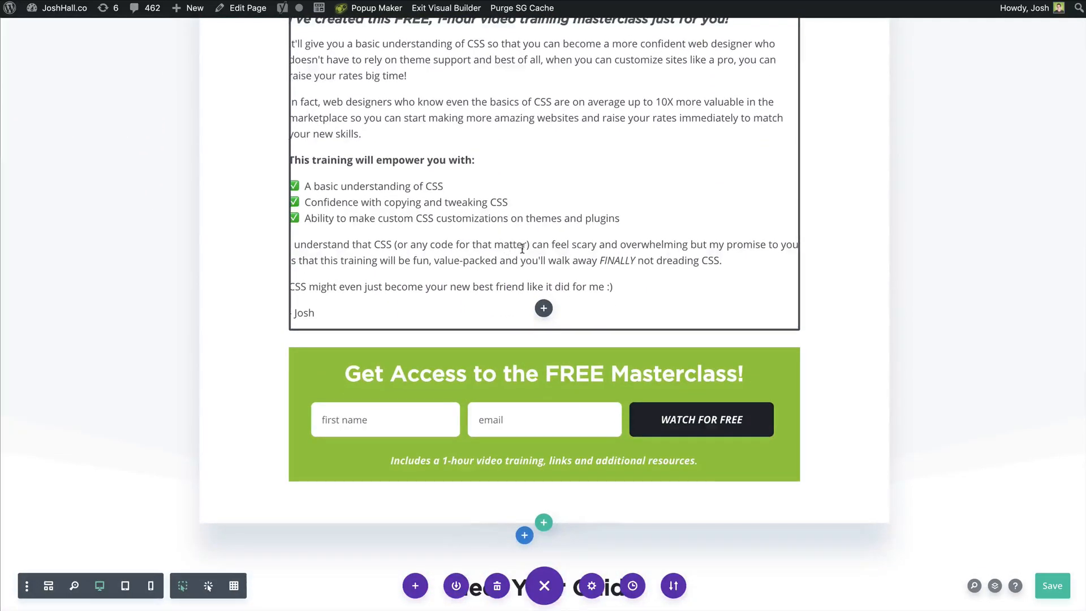
scroll("down", 3)
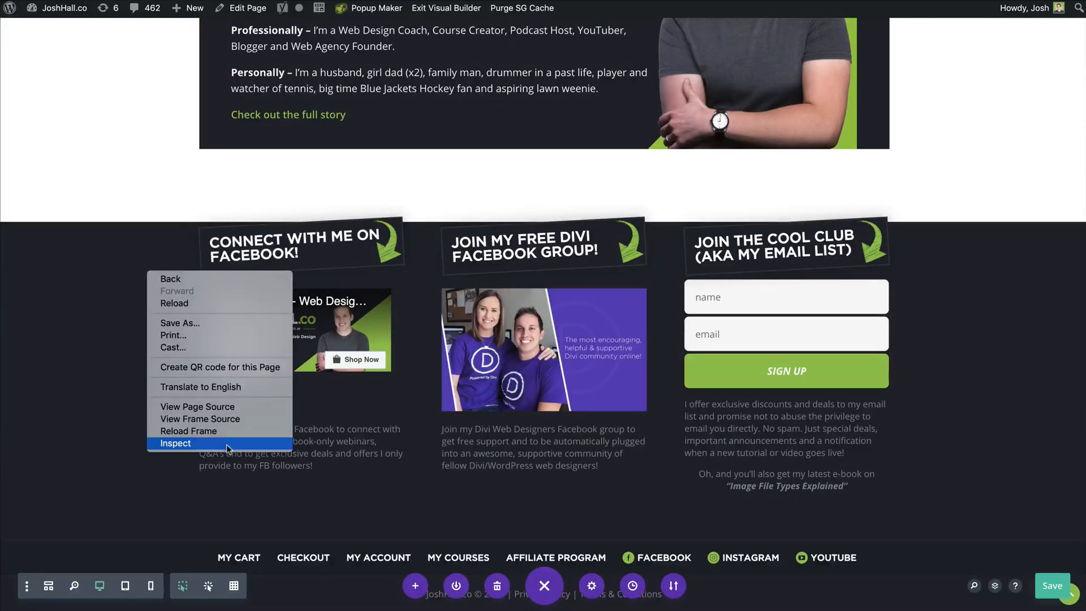
Inspect the footer, expanding #main-footer and its container to find footer-widgets, then reopen page settings.
left_click(176, 443)
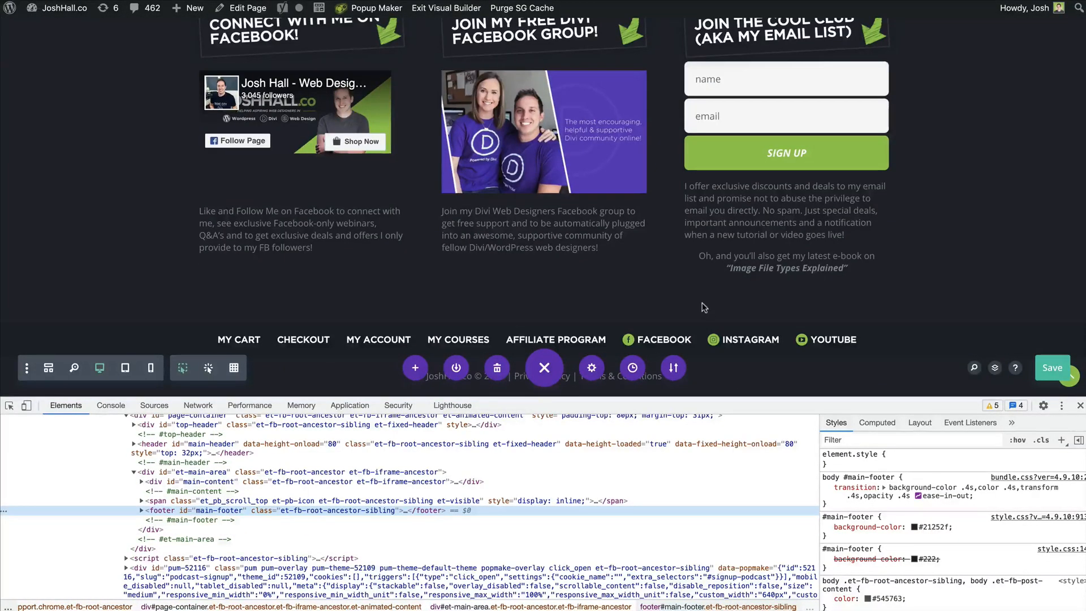
mouse_move(618, 388)
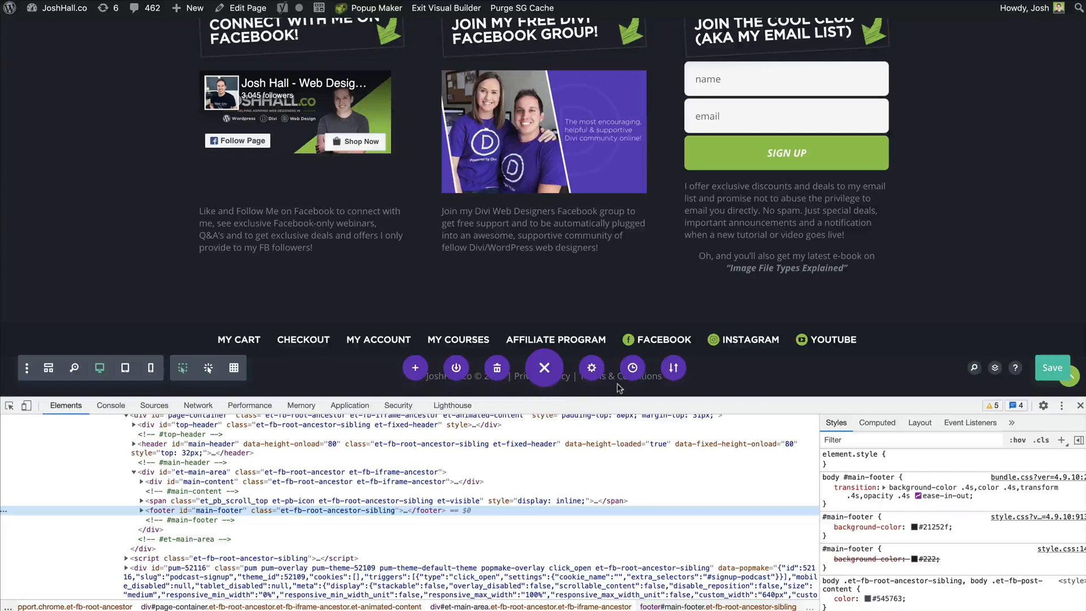
left_click(140, 510)
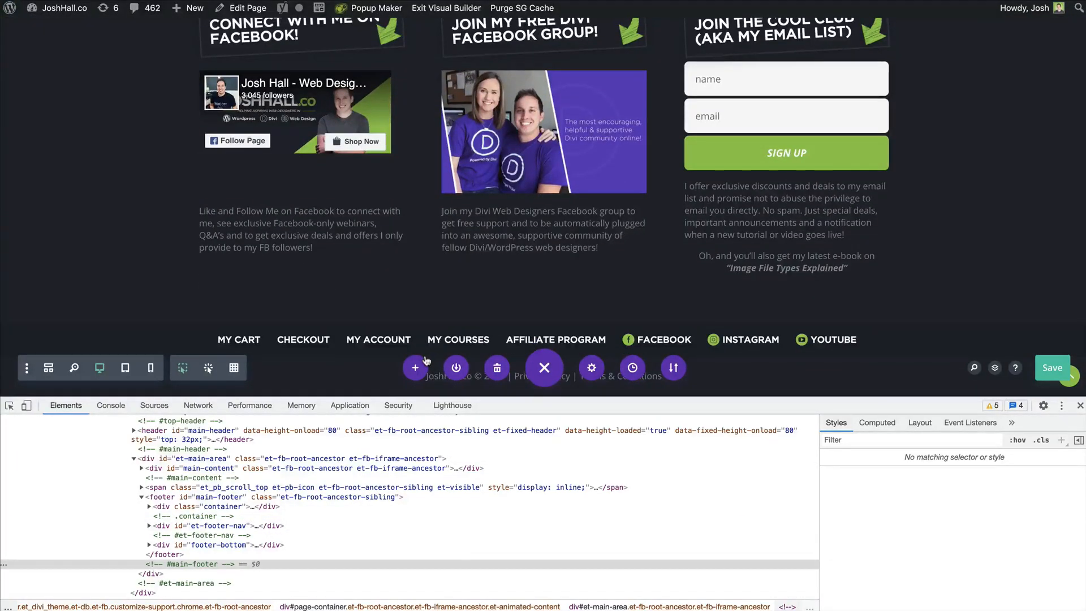
mouse_move(570, 393)
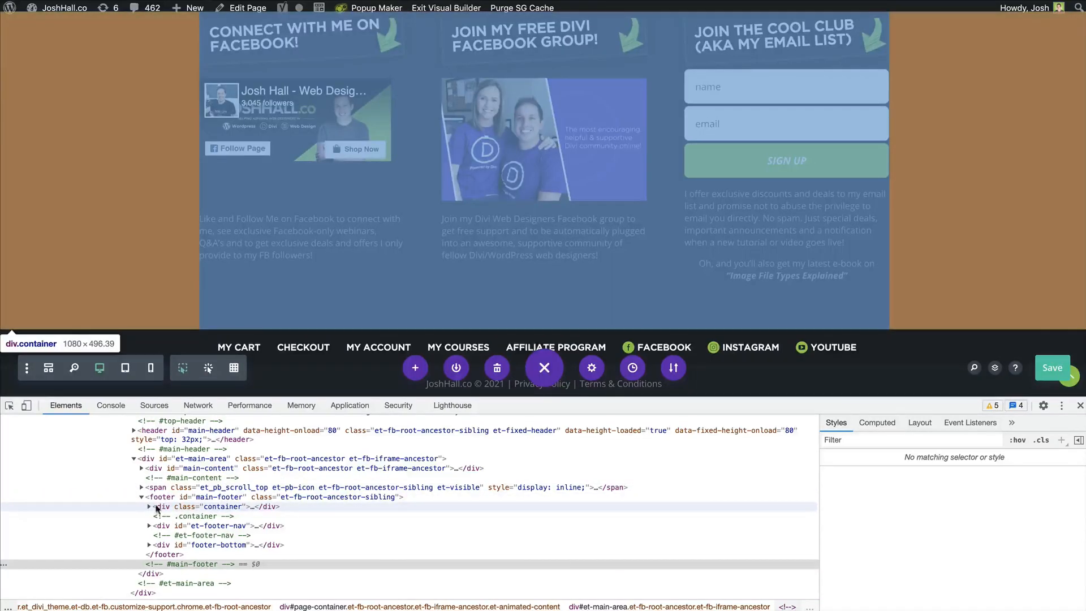
left_click(148, 507)
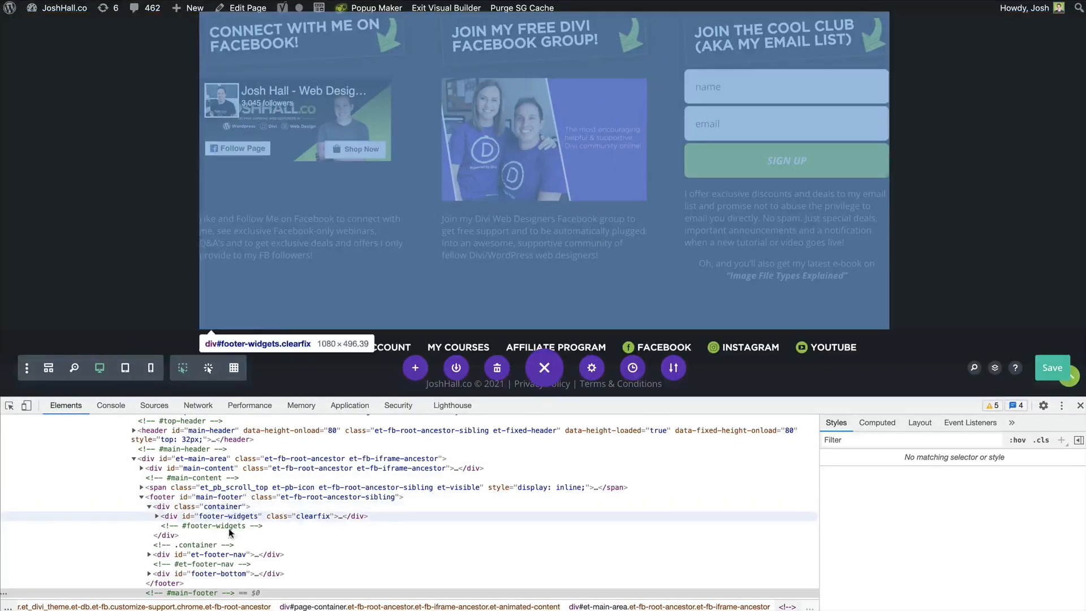
left_click(590, 367)
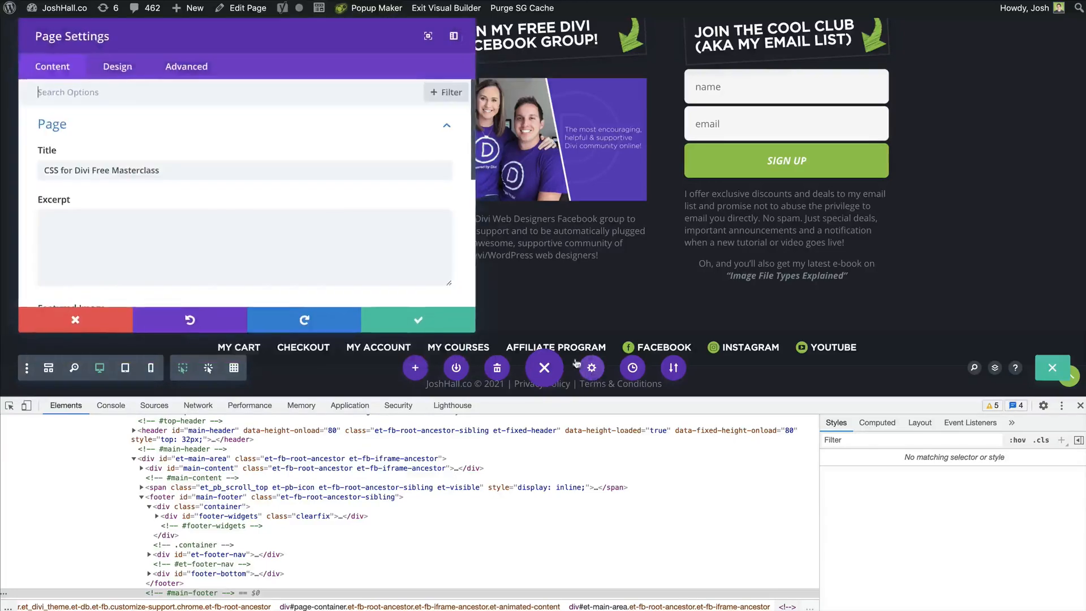
Add #footer-widgets and #et-footer-nav to the display:none selector list and apply the CSS.
left_click(187, 66)
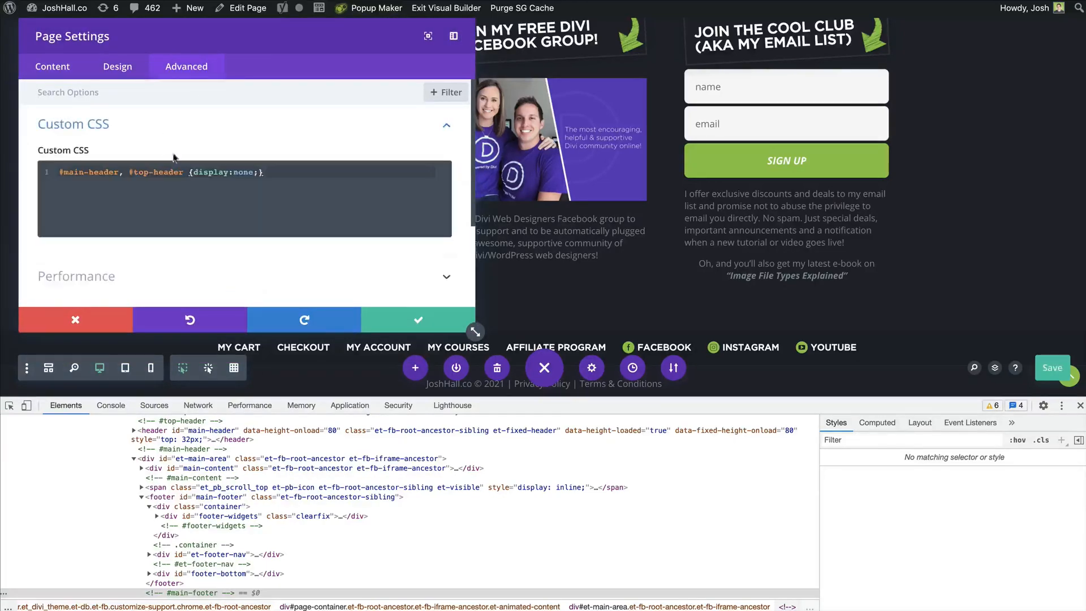
left_click(189, 172)
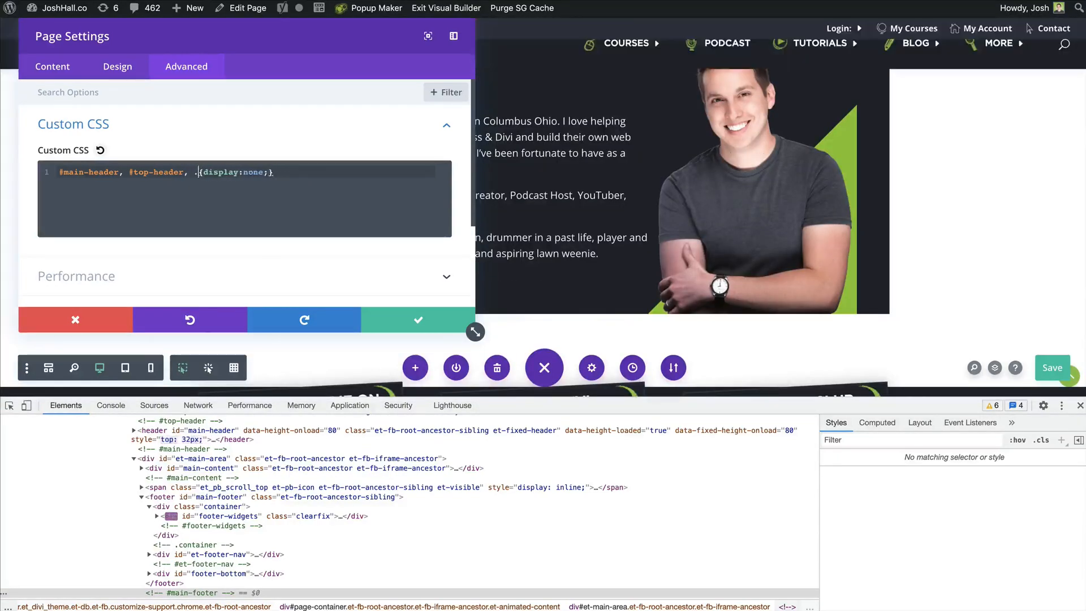
type(".footer-")
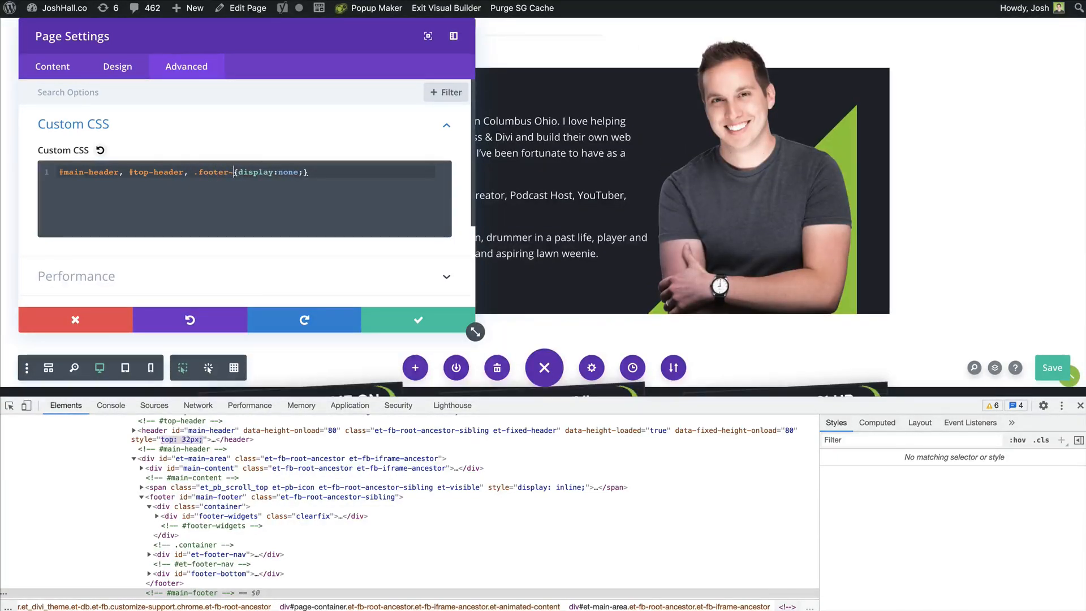
type("widgets,")
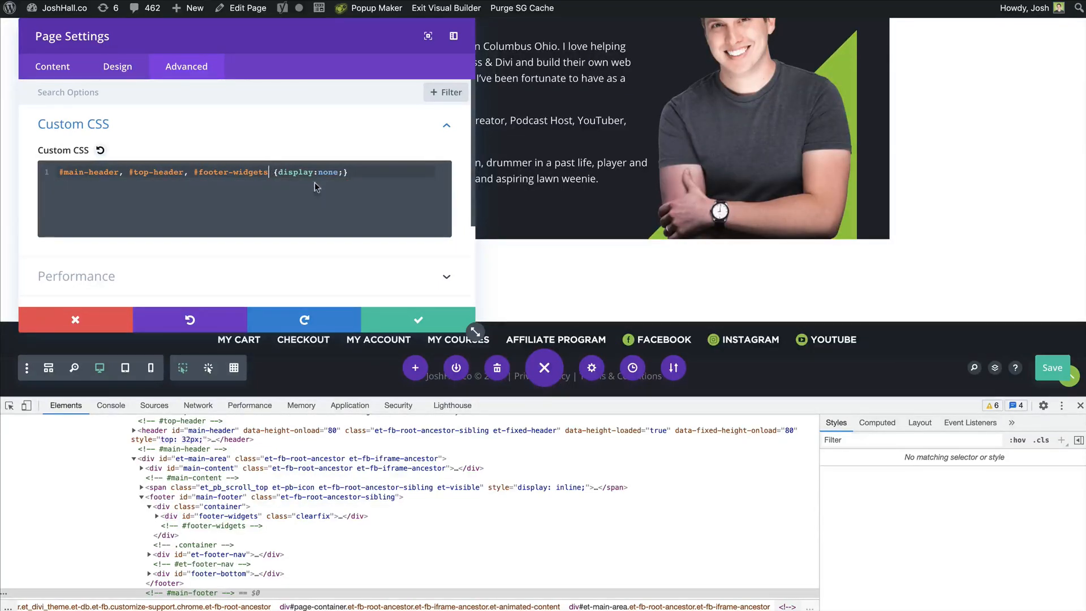
left_click(209, 554)
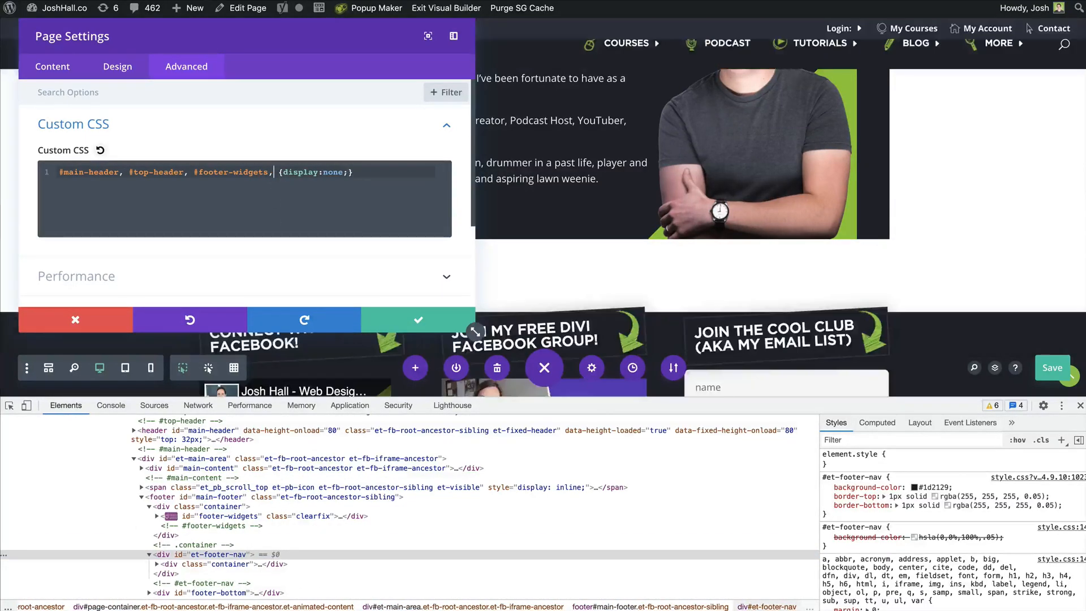
type("#et-footer-nav")
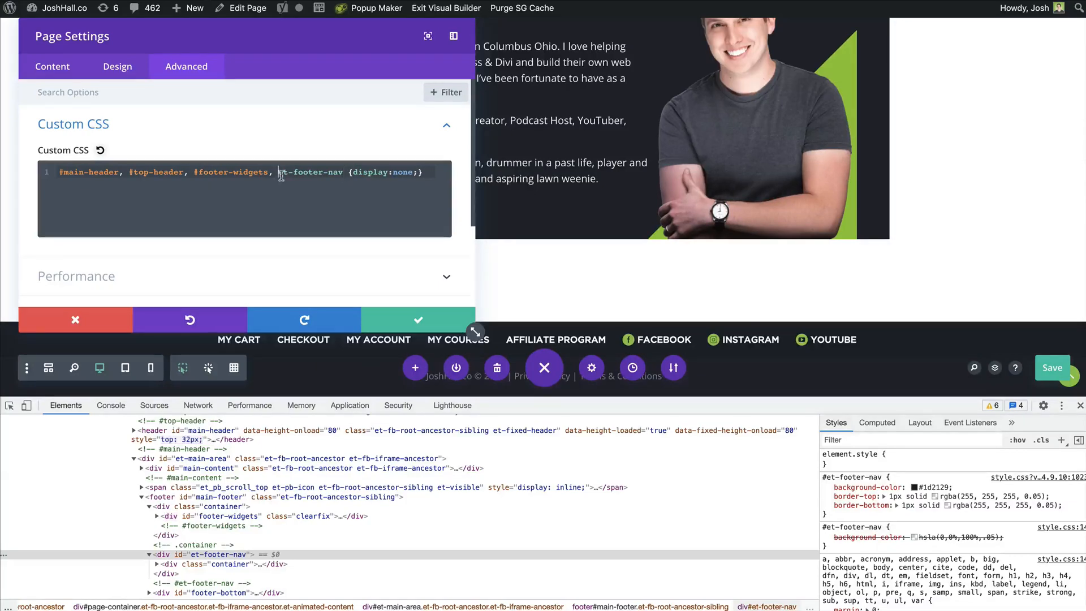
left_click(418, 319)
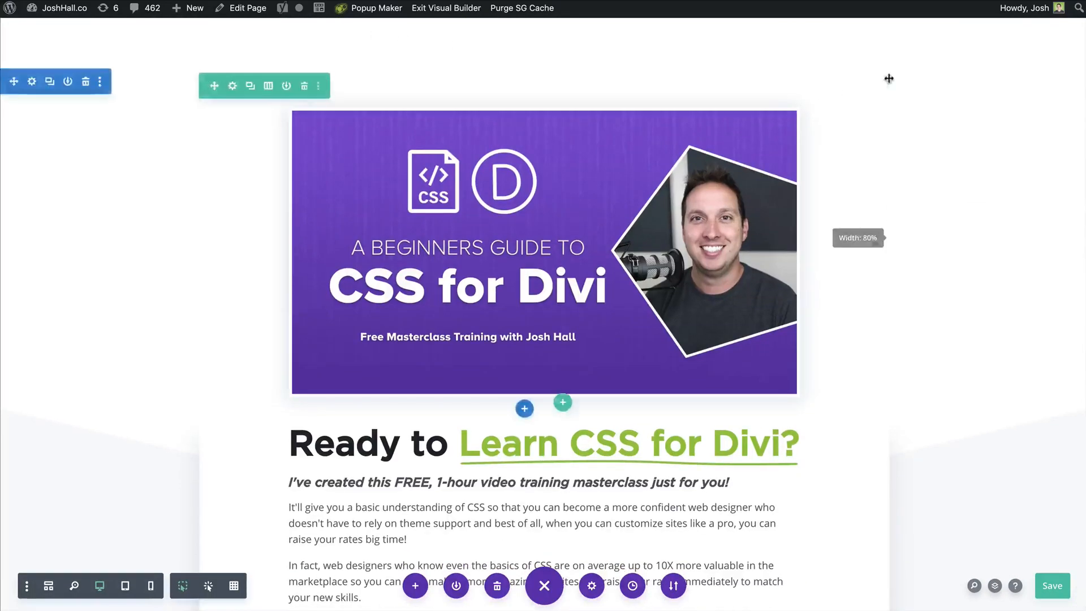
Exit the Visual Builder and check the live page now ends with only the copyright bar.
scroll("down", 3)
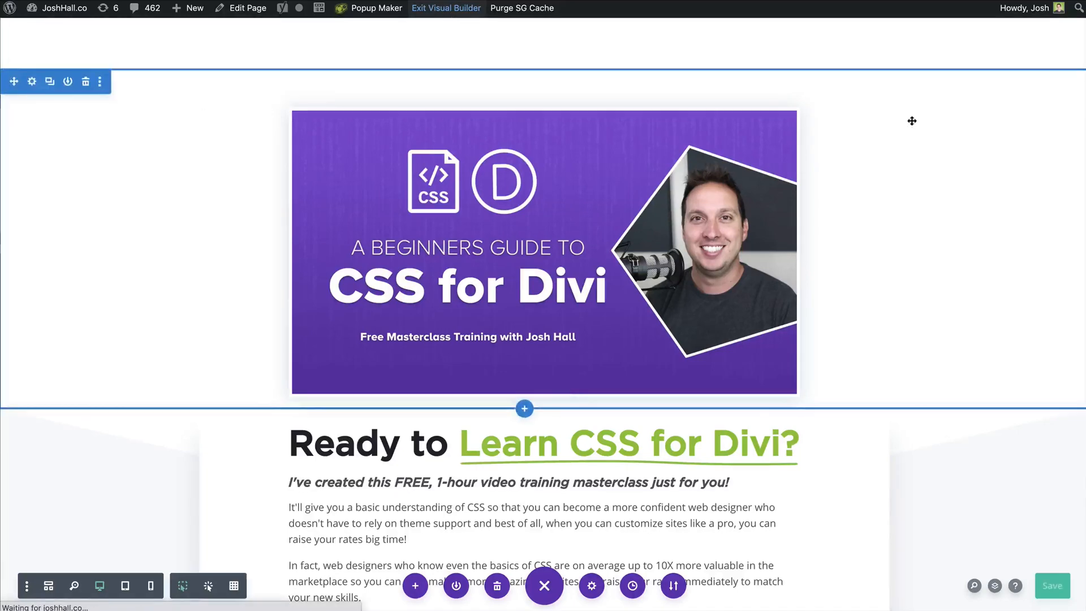
left_click(446, 8)
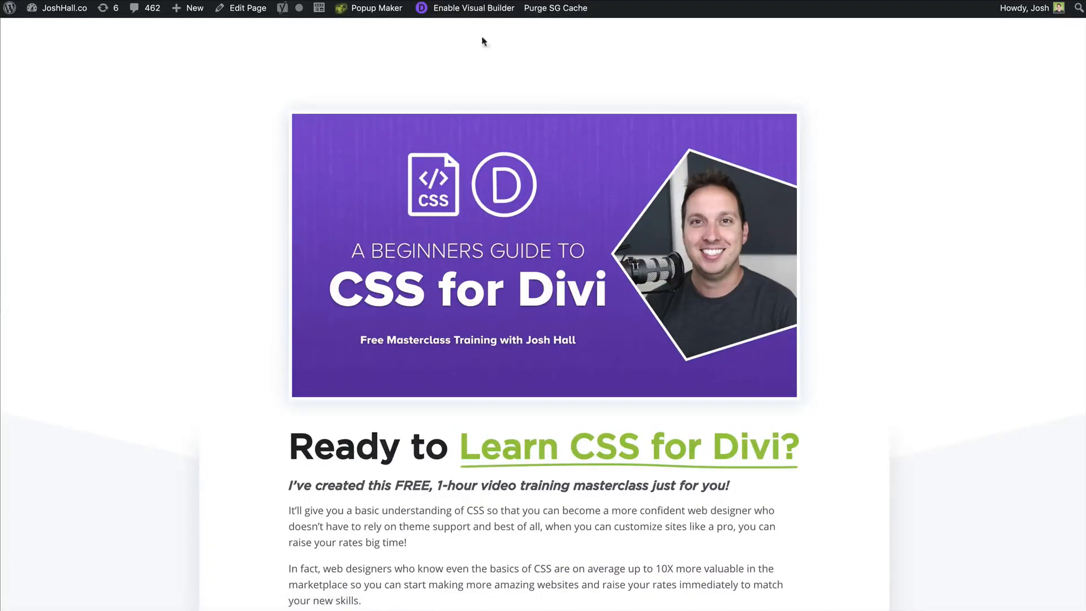
mouse_move(948, 115)
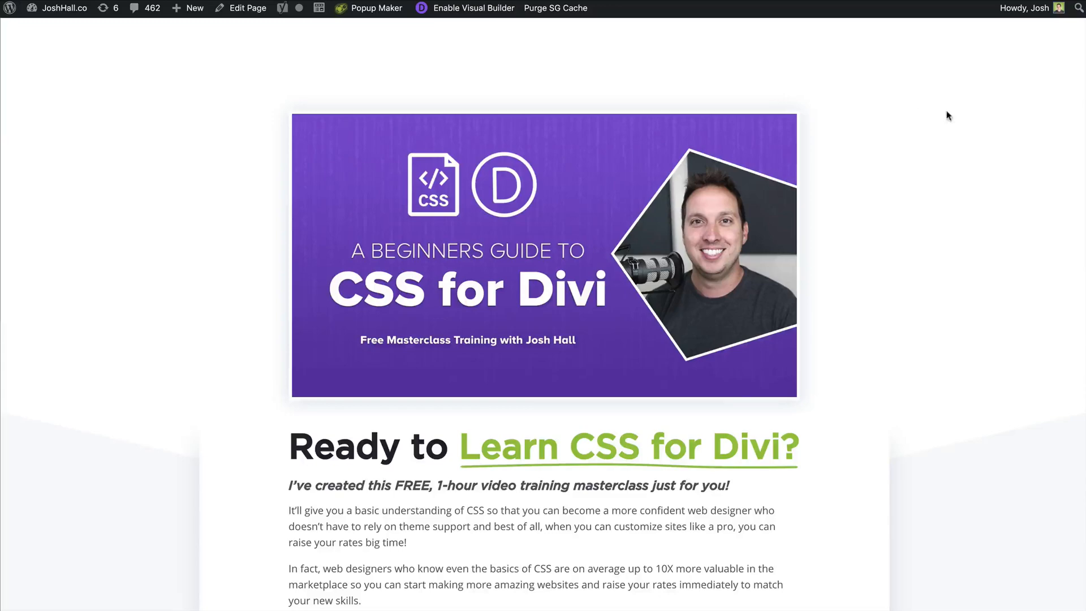
scroll("down", 3)
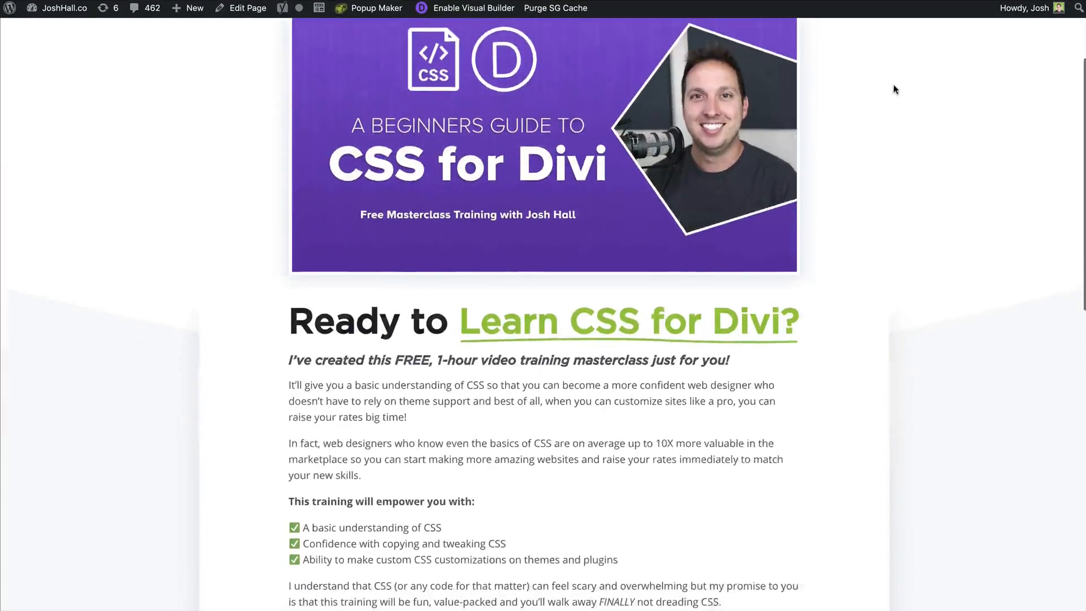
scroll("down", 3)
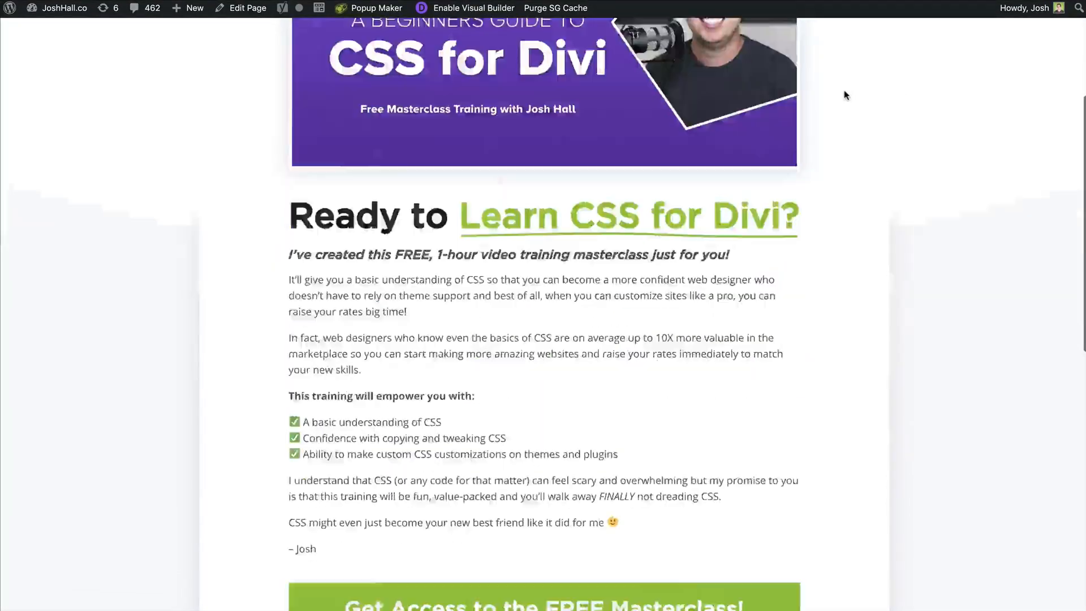
scroll("down", 3)
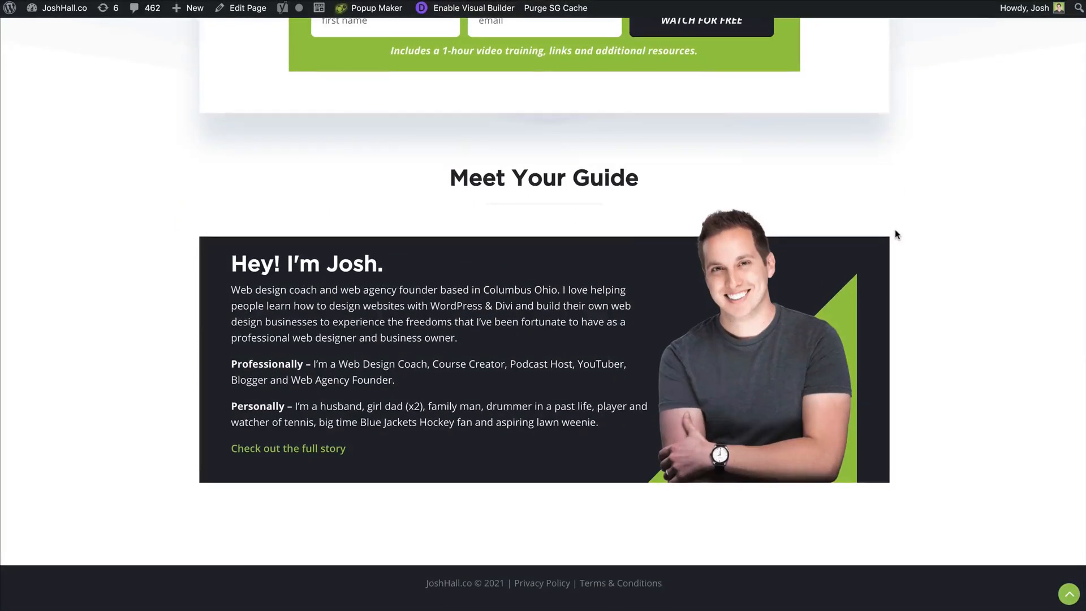
scroll("up", 3)
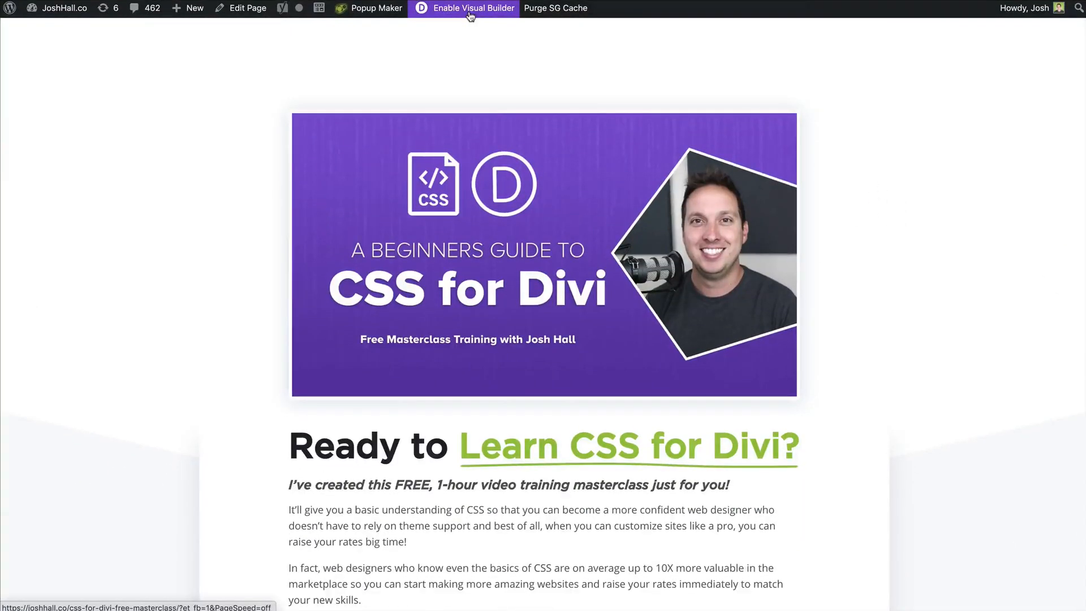
Re-enable the Visual Builder and review the header/footer-hiding custom CSS in page settings, then close it.
left_click(469, 8)
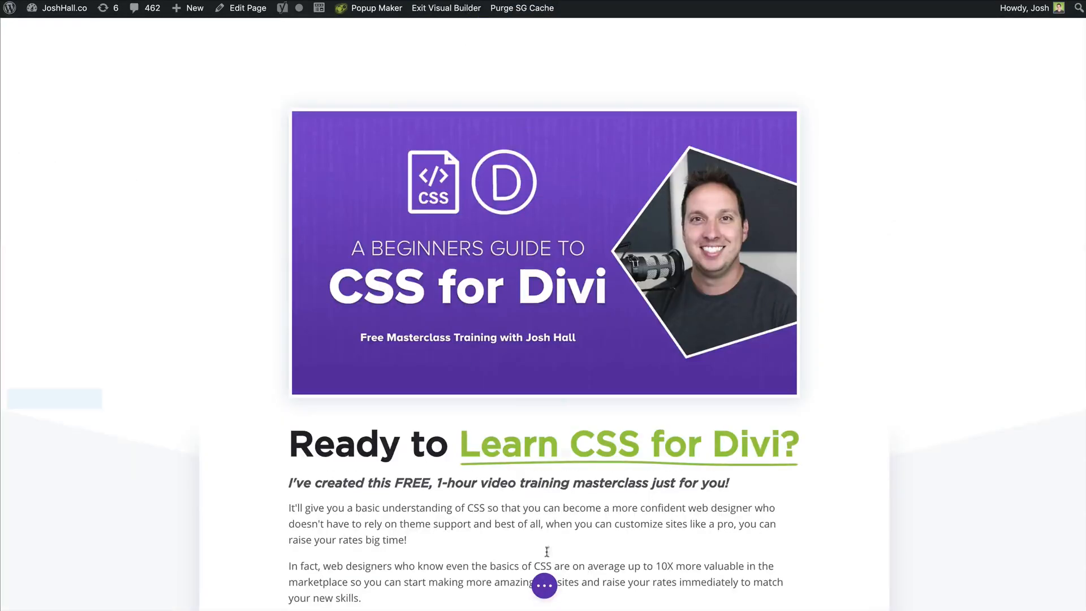
left_click(545, 585)
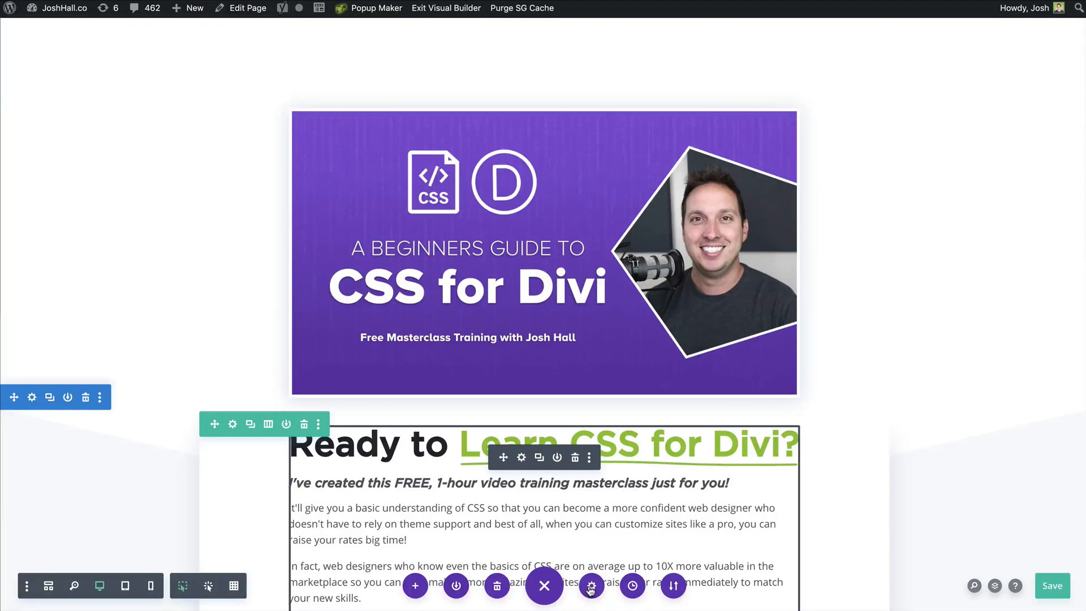
left_click(590, 586)
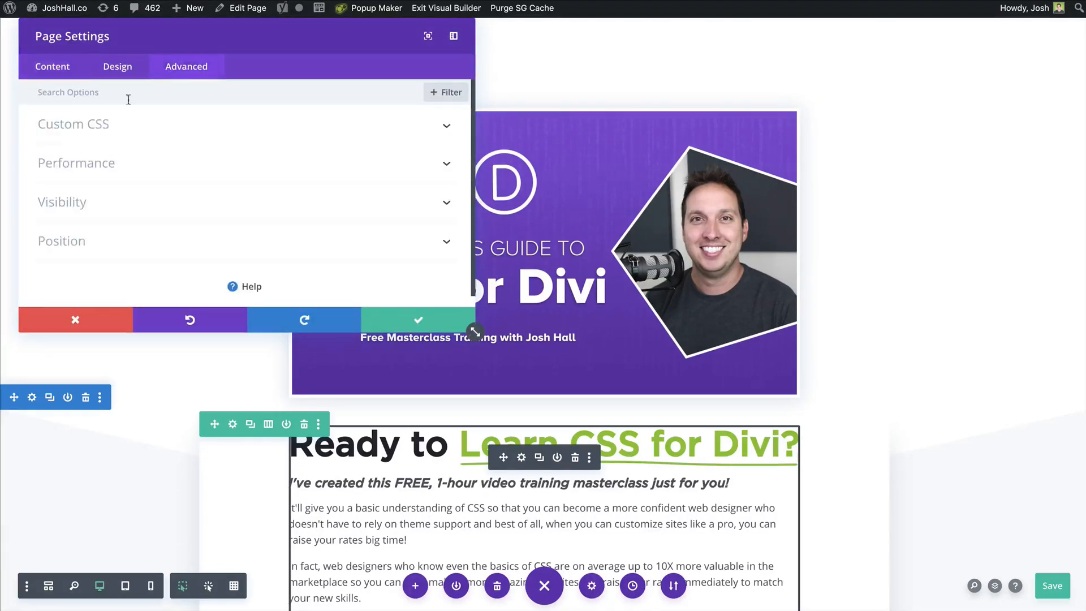
left_click(72, 125)
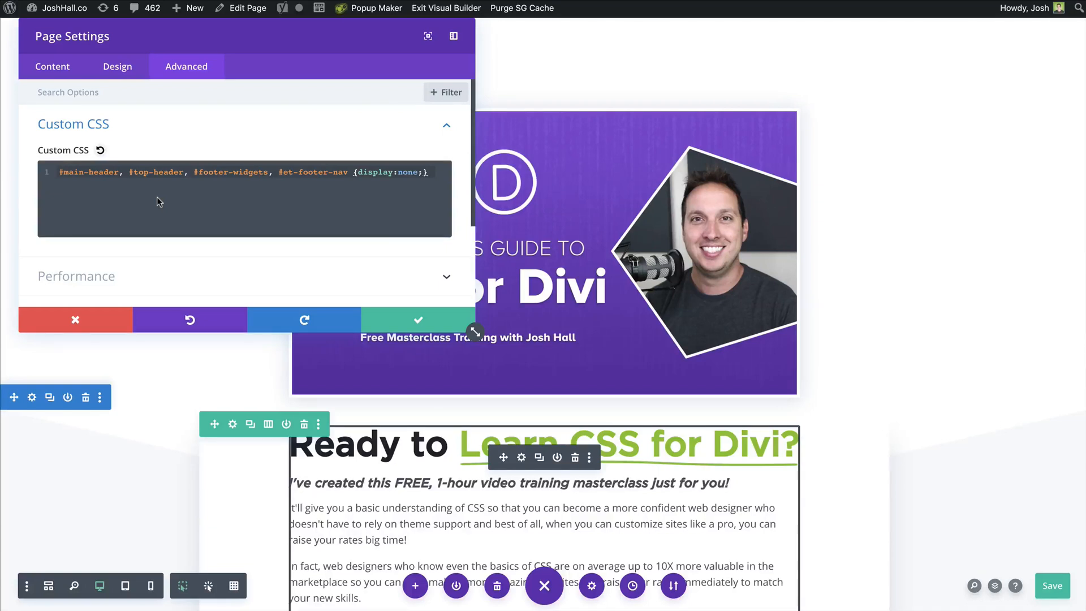
left_click(418, 319)
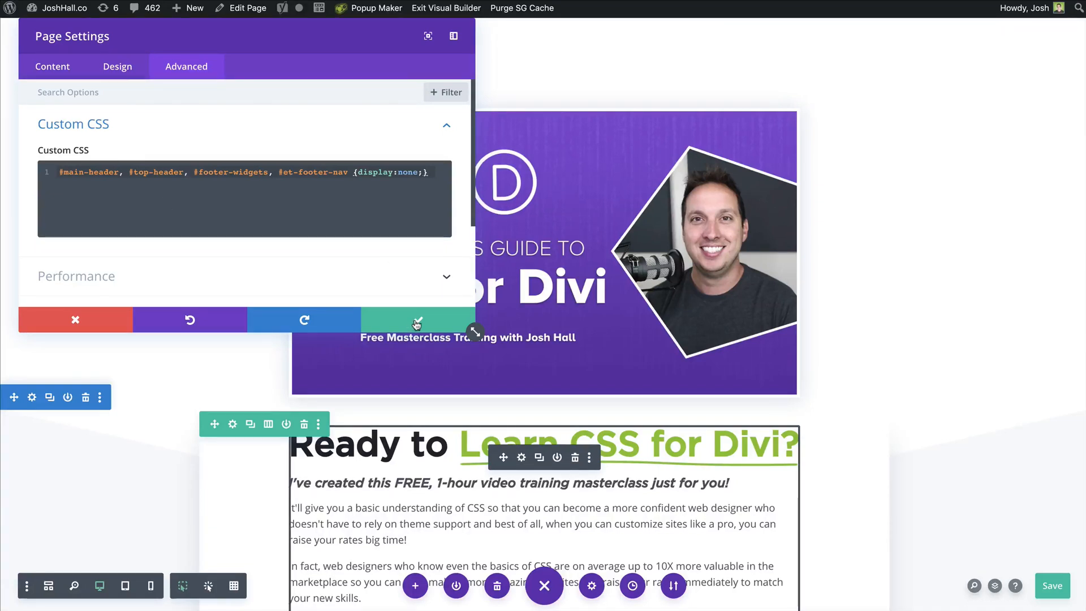
left_click(417, 319)
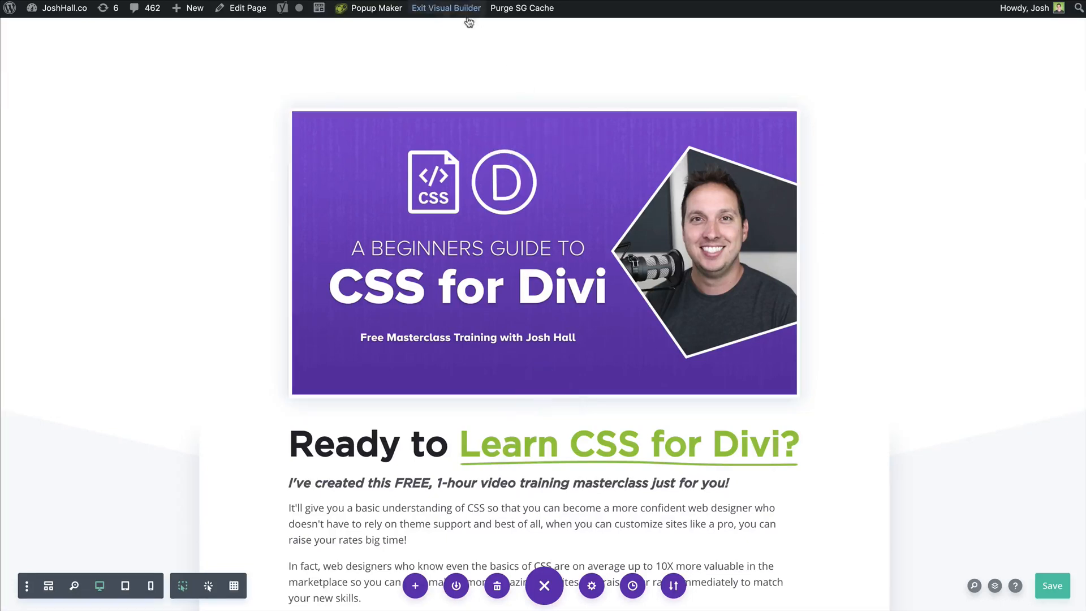
Leave the Visual Builder and scroll the live landing page, now starting at the masterclass banner.
left_click(445, 8)
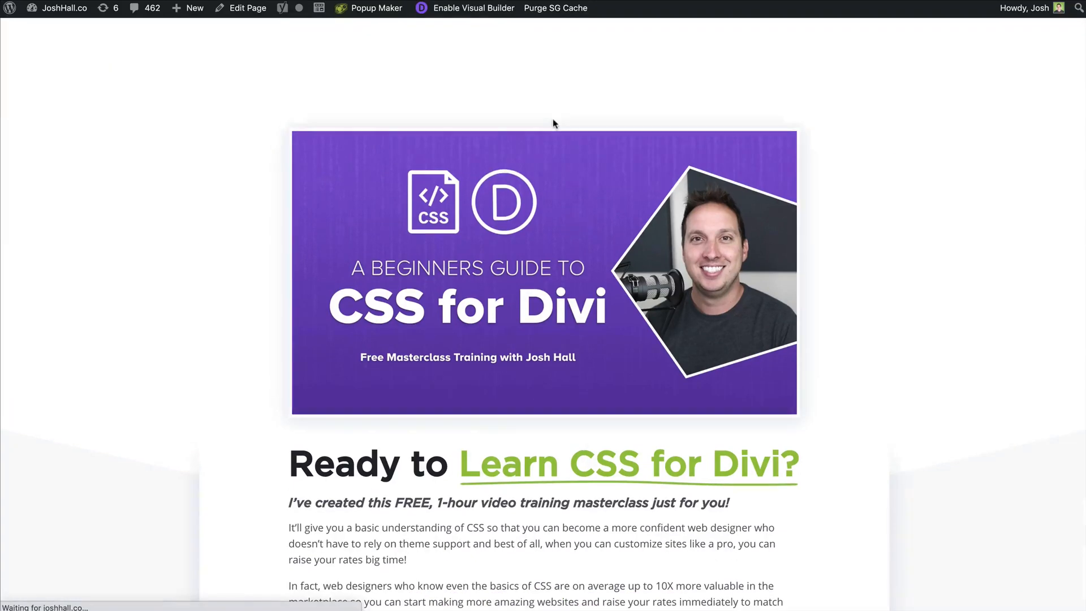
scroll("down", 3)
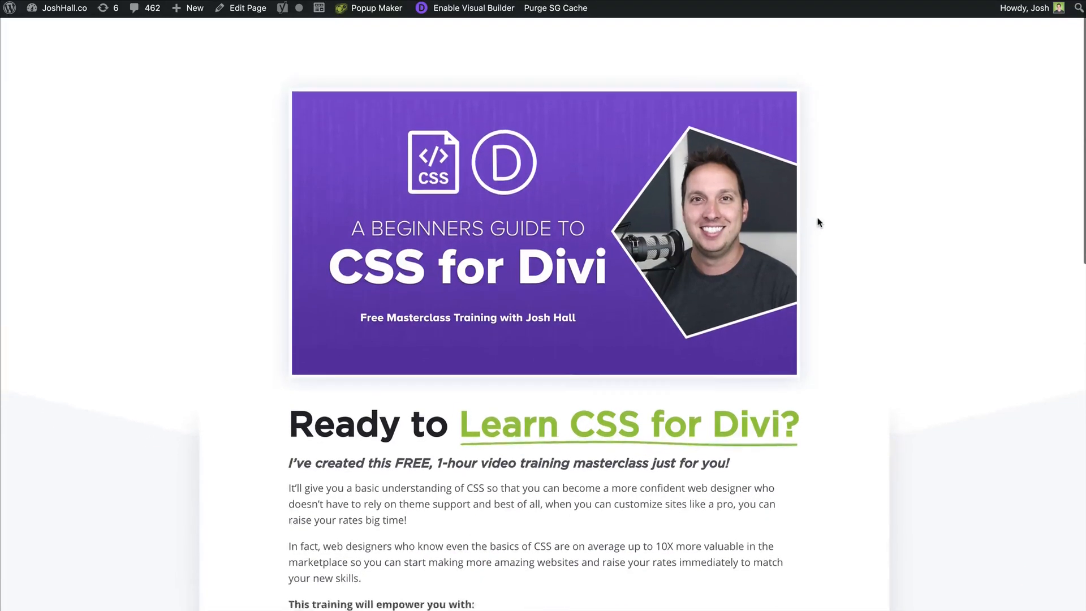
scroll("down", 3)
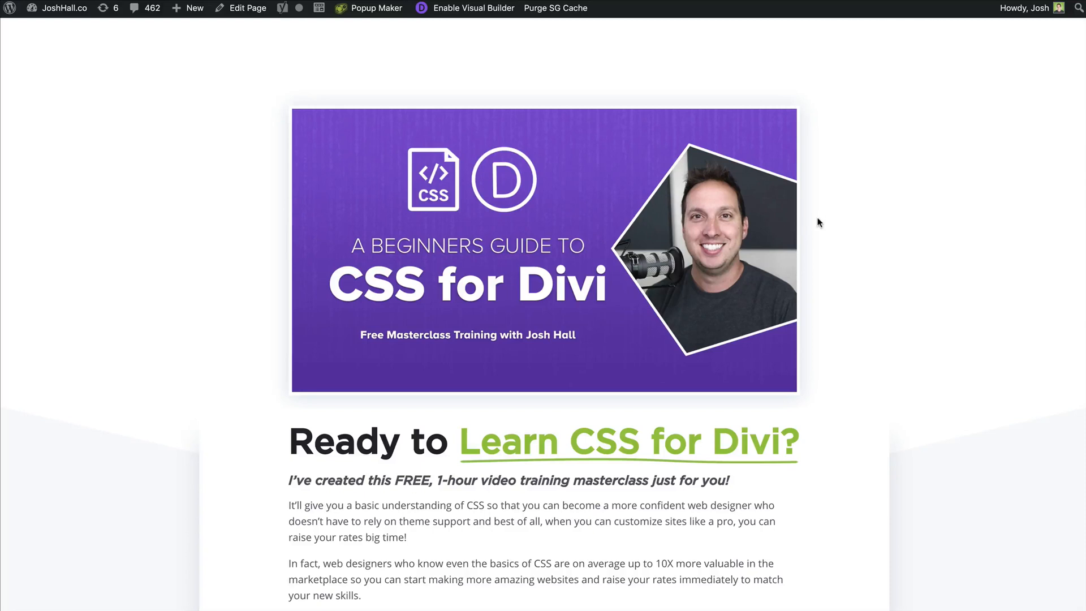